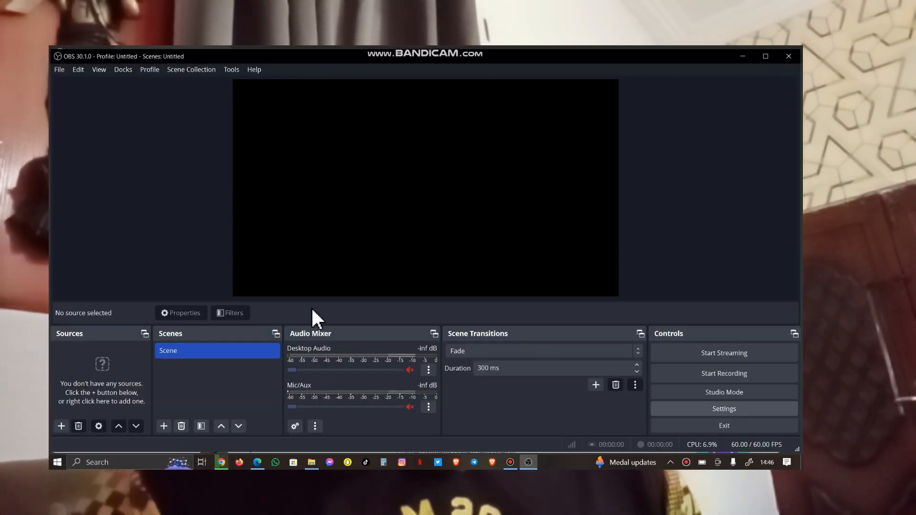
{"action": "mouse_move", "coordinate": [347, 161]}
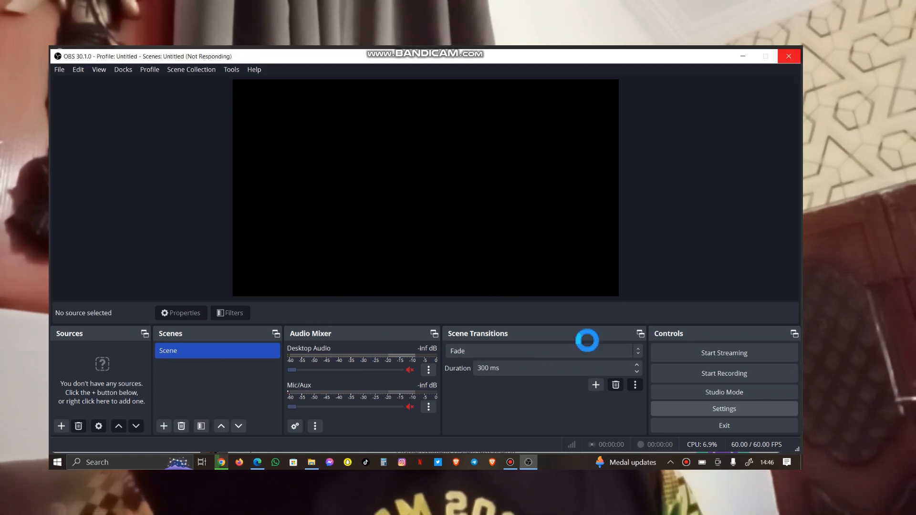
{"action": "mouse_move", "coordinate": [413, 268]}
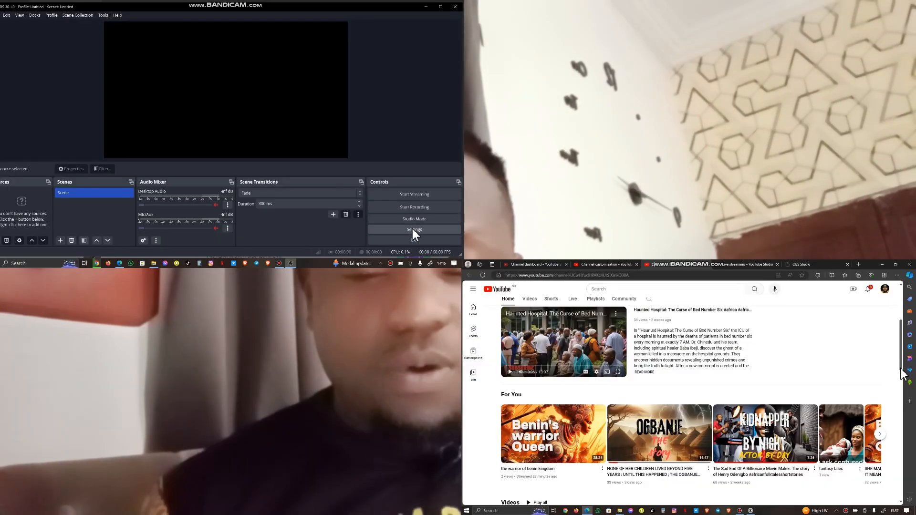
Step: Scroll down the YouTube Studio channel dashboard in the browser
{"action": "scroll", "scroll_direction": "down", "scroll_amount": 3}
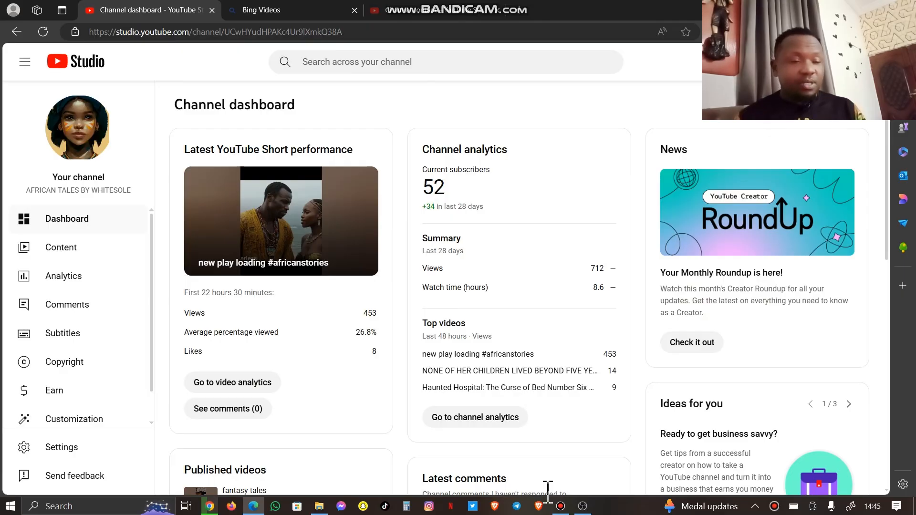
Step: Switch from the browser back to the main OBS Studio window
{"action": "left_click", "coordinate": [582, 506]}
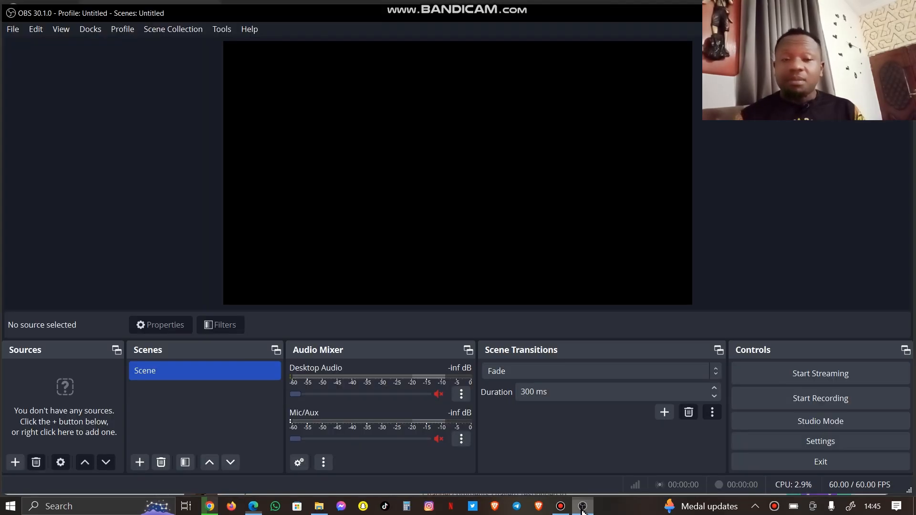
{"action": "mouse_move", "coordinate": [464, 336]}
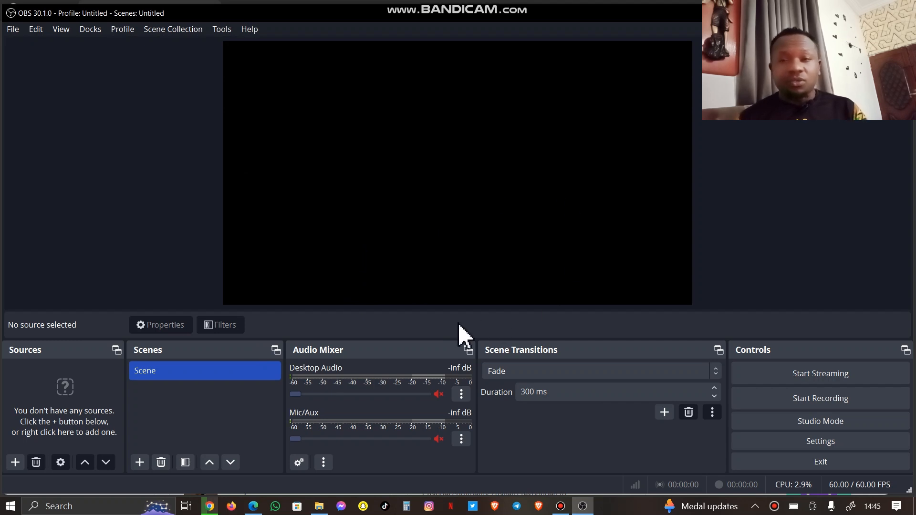
{"action": "mouse_move", "coordinate": [342, 362]}
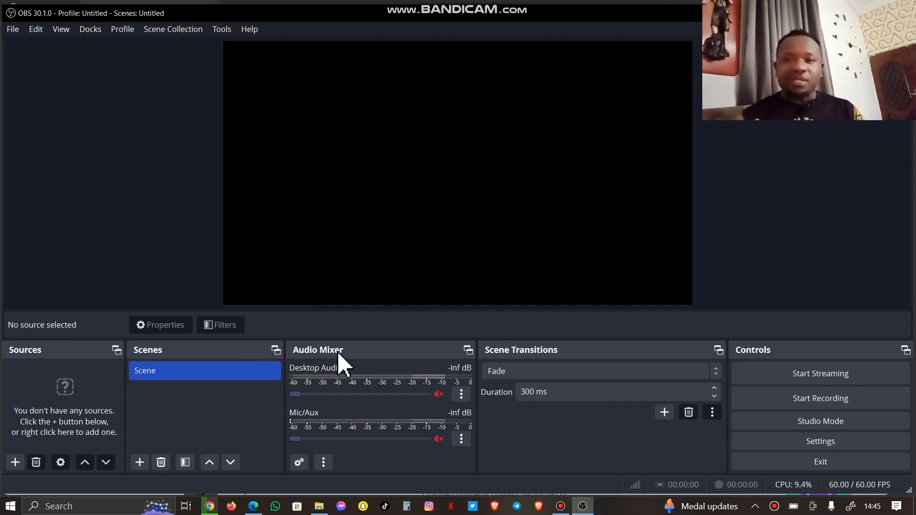
{"action": "mouse_move", "coordinate": [772, 328]}
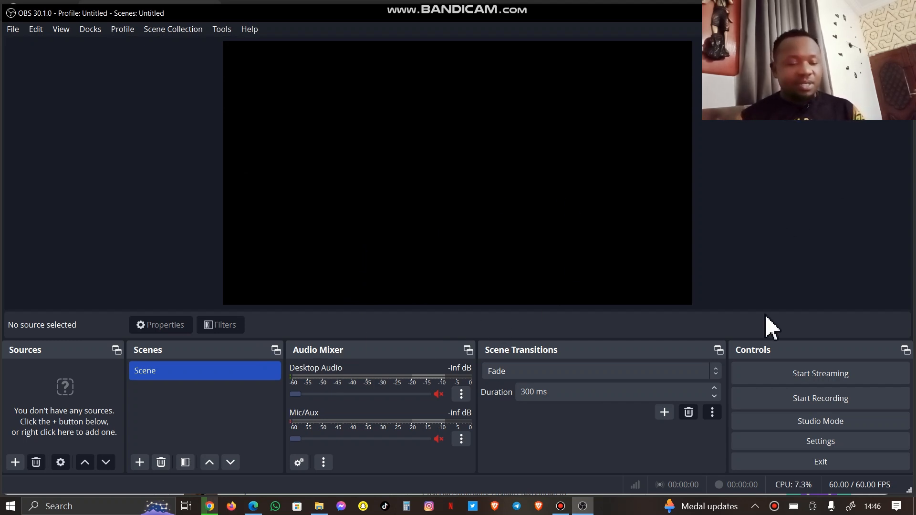
{"action": "mouse_move", "coordinate": [771, 350]}
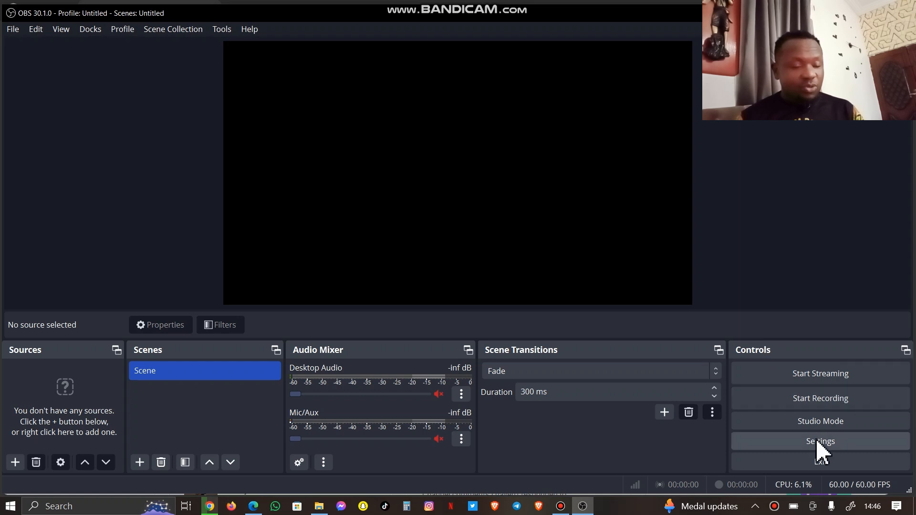
Step: Bring up the OBS Settings dialog from the Controls dock
{"action": "left_click", "coordinate": [820, 441]}
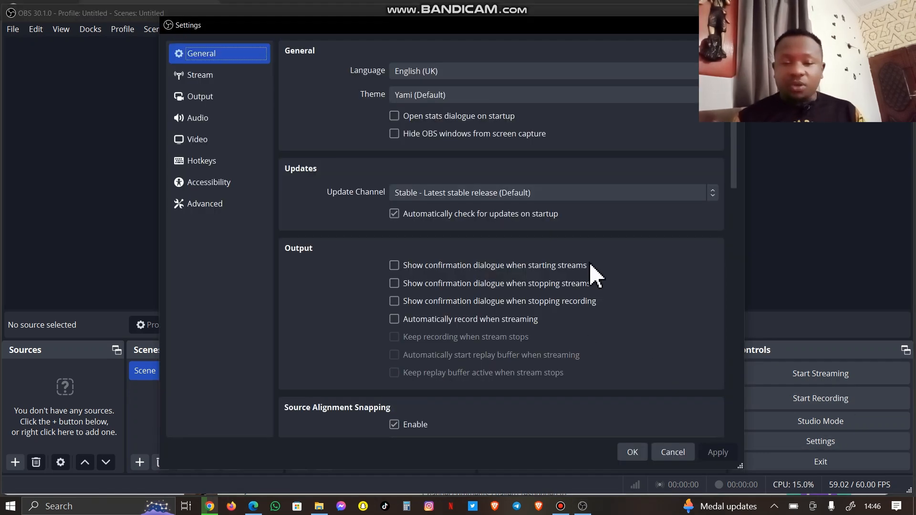
{"action": "mouse_move", "coordinate": [421, 166]}
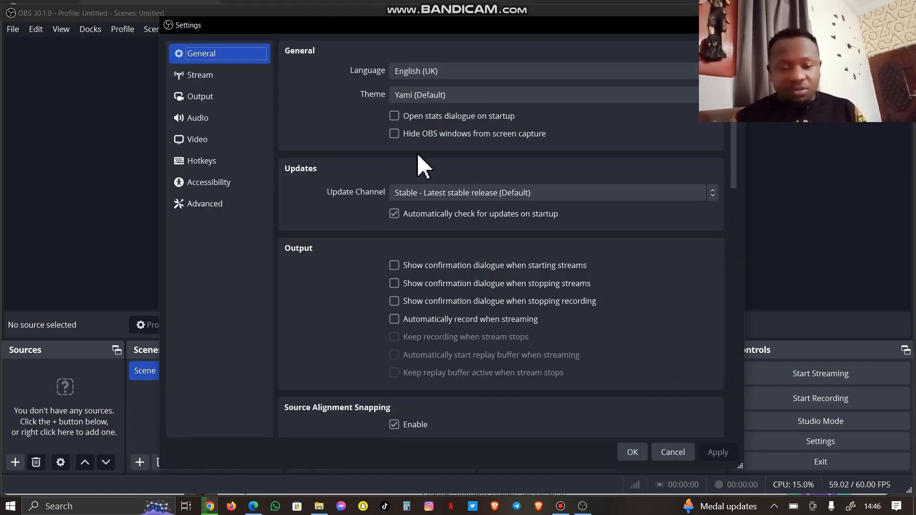
{"action": "mouse_move", "coordinate": [202, 157]}
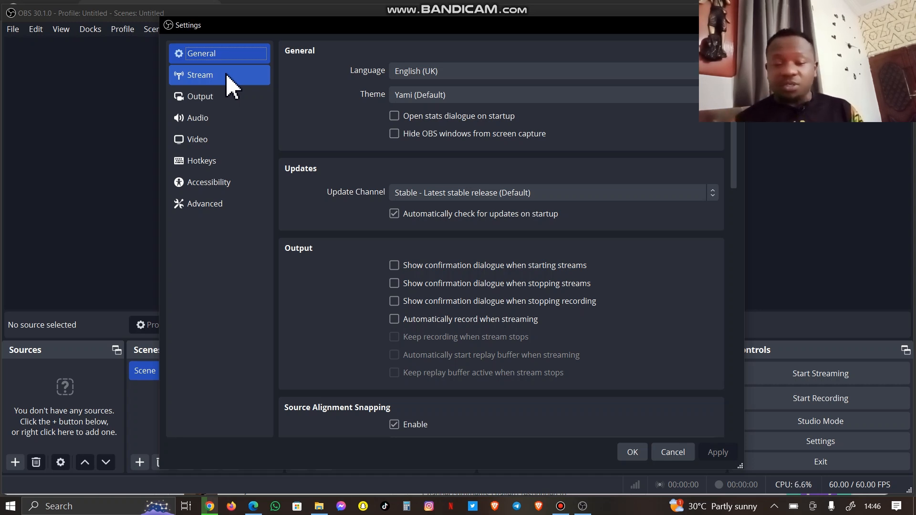
Step: Choose YouTube - RTMPS as the Stream service and start Connect Account
{"action": "left_click", "coordinate": [200, 74]}
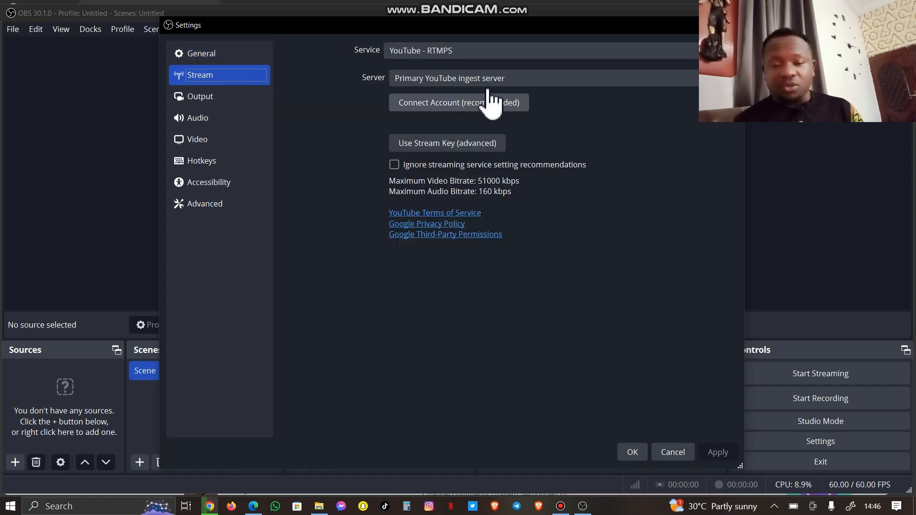
{"action": "left_click", "coordinate": [538, 50]}
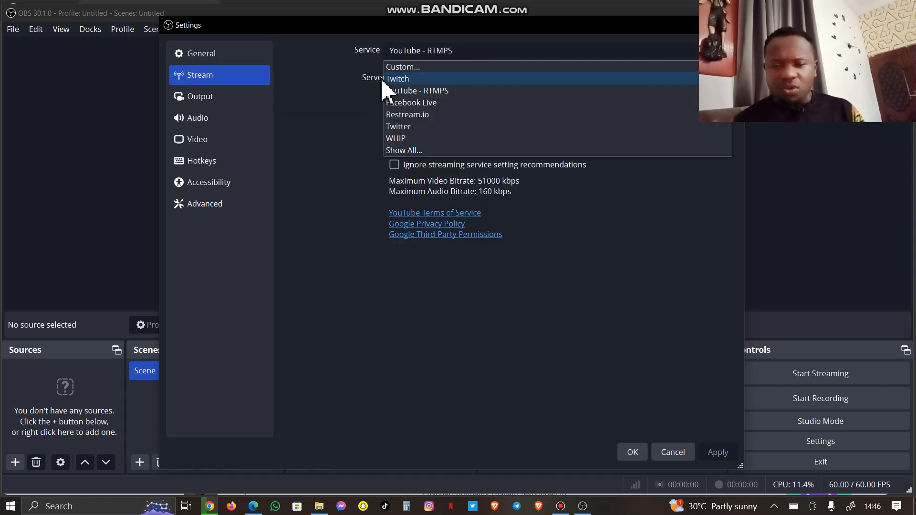
{"action": "mouse_move", "coordinate": [433, 94]}
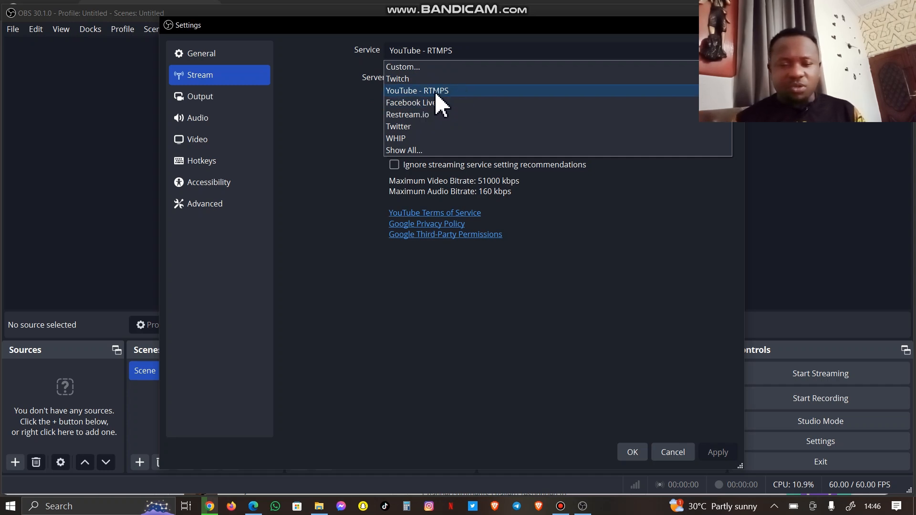
{"action": "mouse_move", "coordinate": [415, 93]}
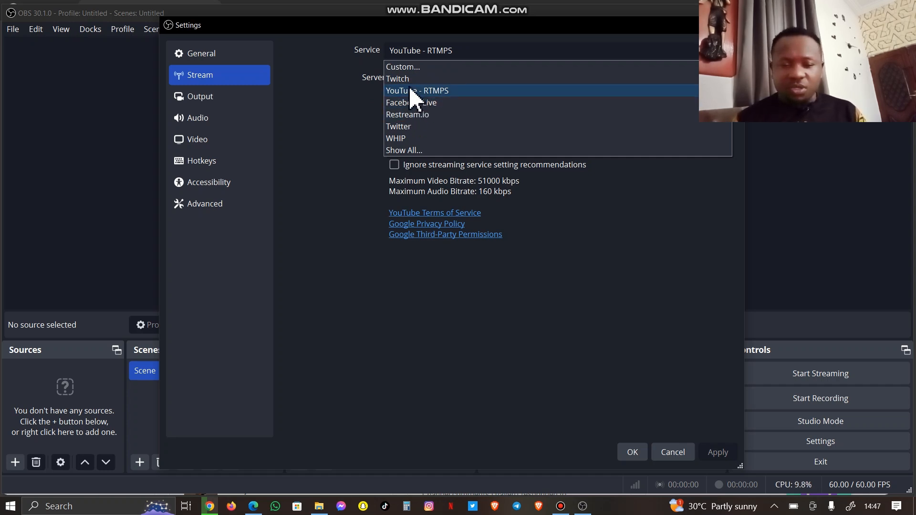
{"action": "left_click", "coordinate": [417, 90]}
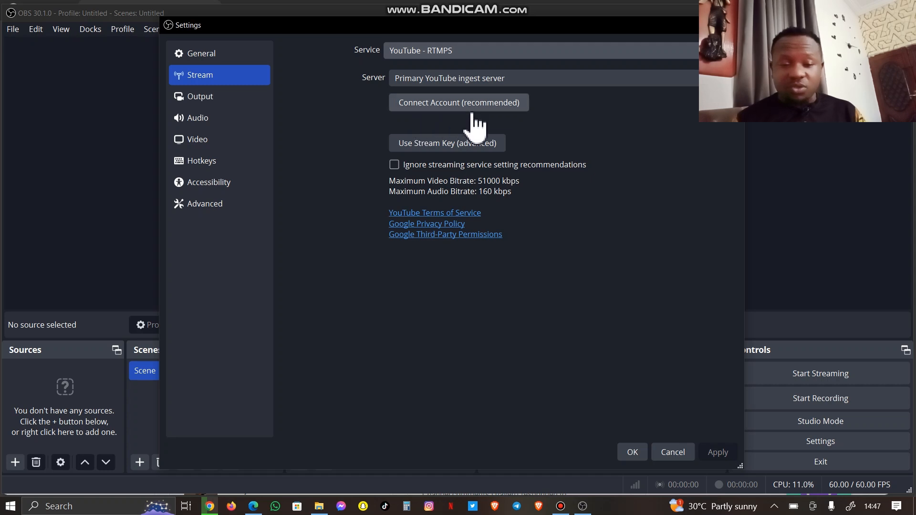
{"action": "mouse_move", "coordinate": [470, 124]}
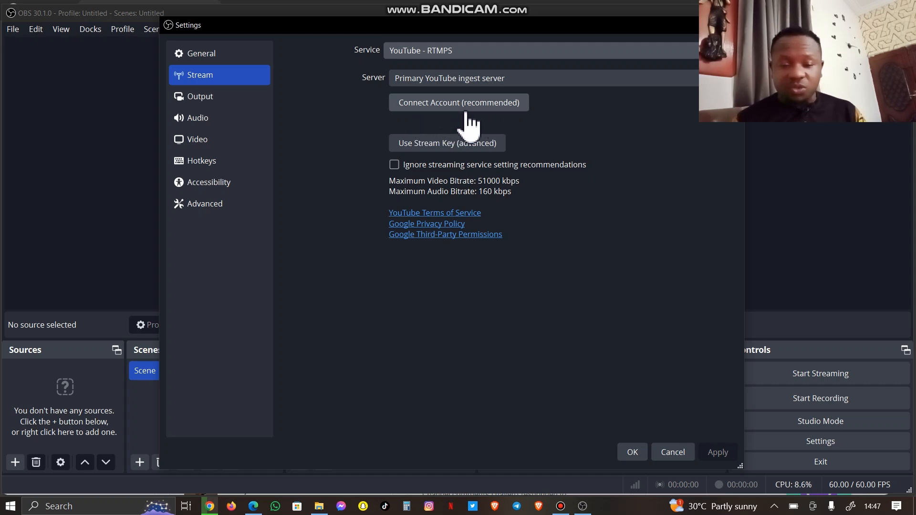
{"action": "mouse_move", "coordinate": [462, 131]}
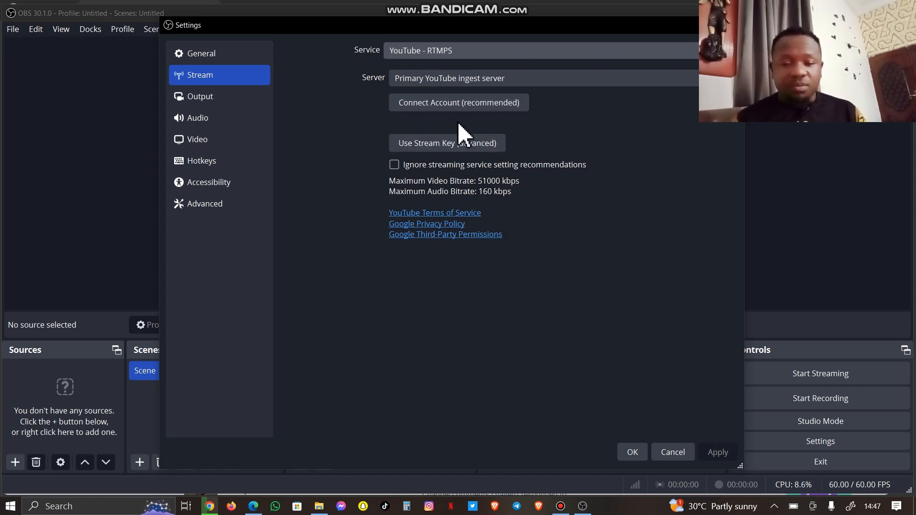
{"action": "mouse_move", "coordinate": [467, 116]}
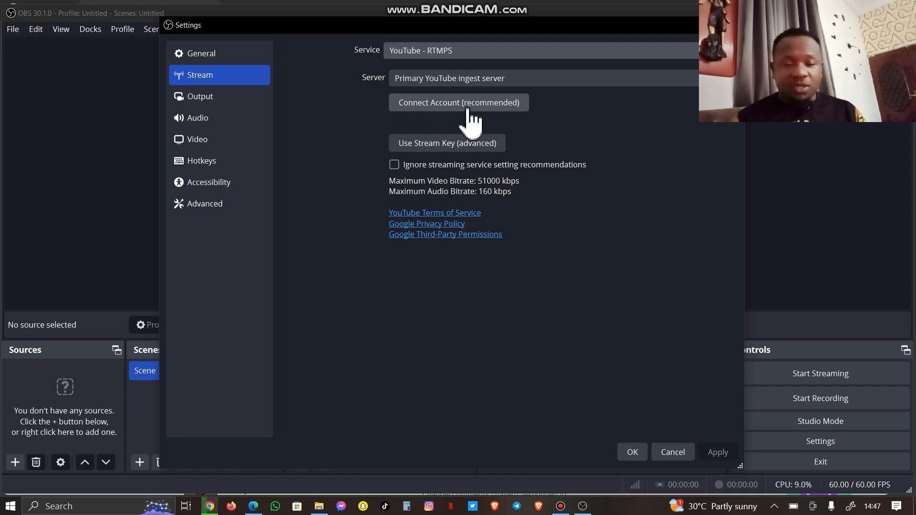
{"action": "mouse_move", "coordinate": [486, 138]}
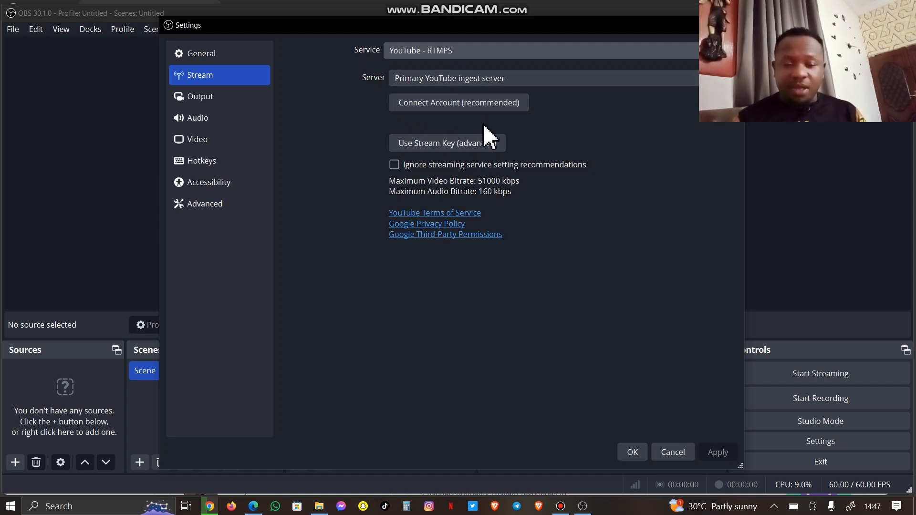
{"action": "mouse_move", "coordinate": [478, 111]}
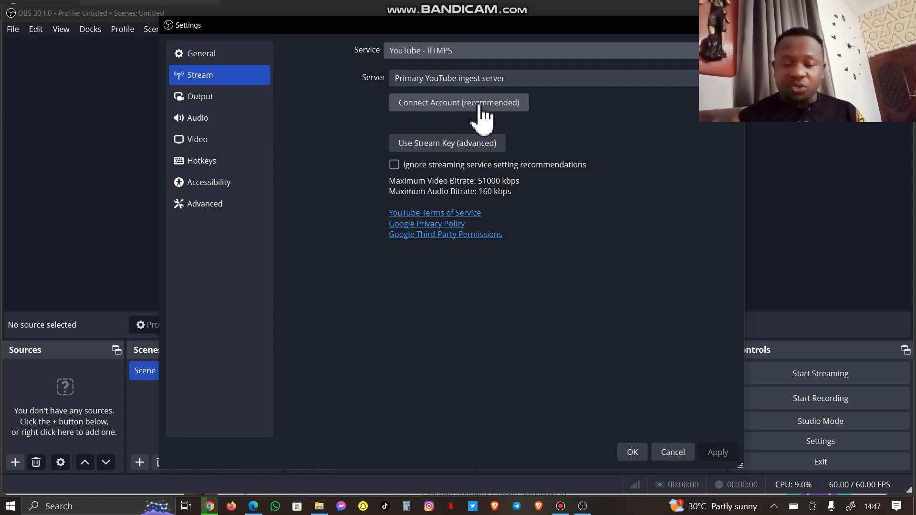
{"action": "left_click", "coordinate": [458, 102]}
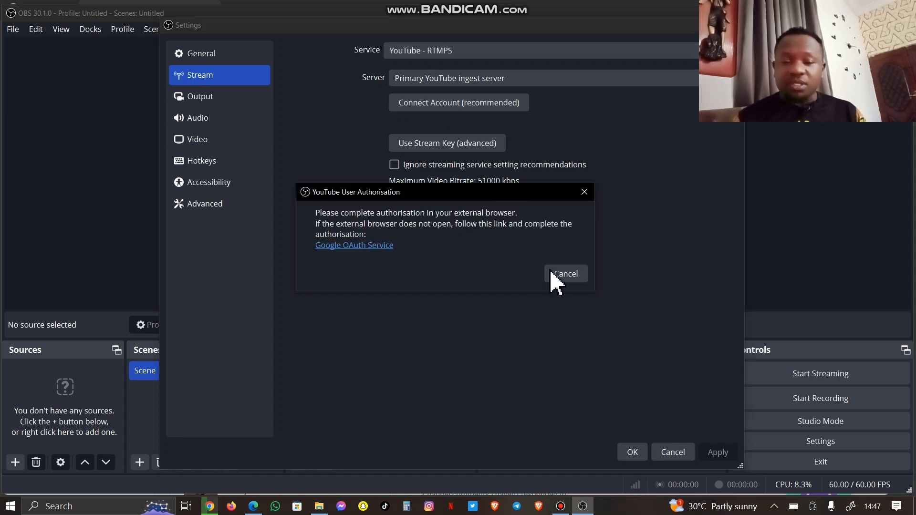
Step: Grant OBS Studio access to the YouTube account on the Google consent page
{"action": "left_click", "coordinate": [353, 245]}
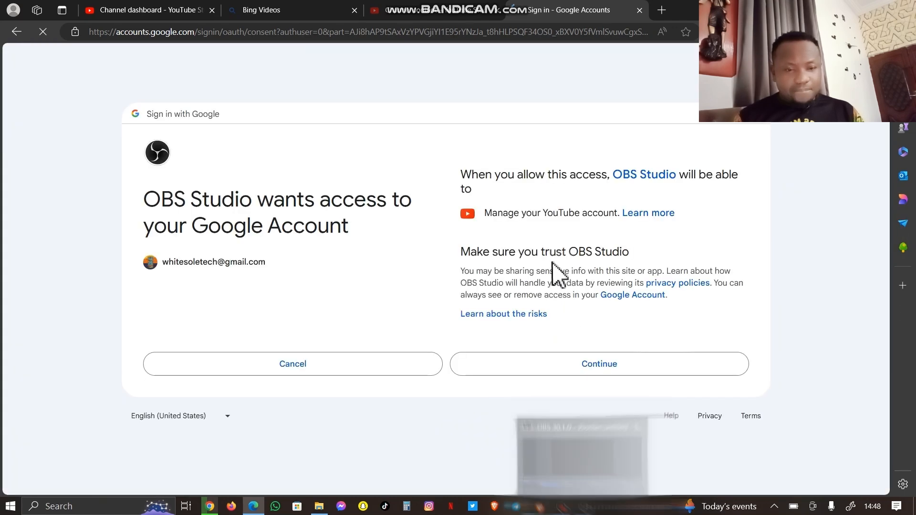
{"action": "left_click", "coordinate": [598, 363]}
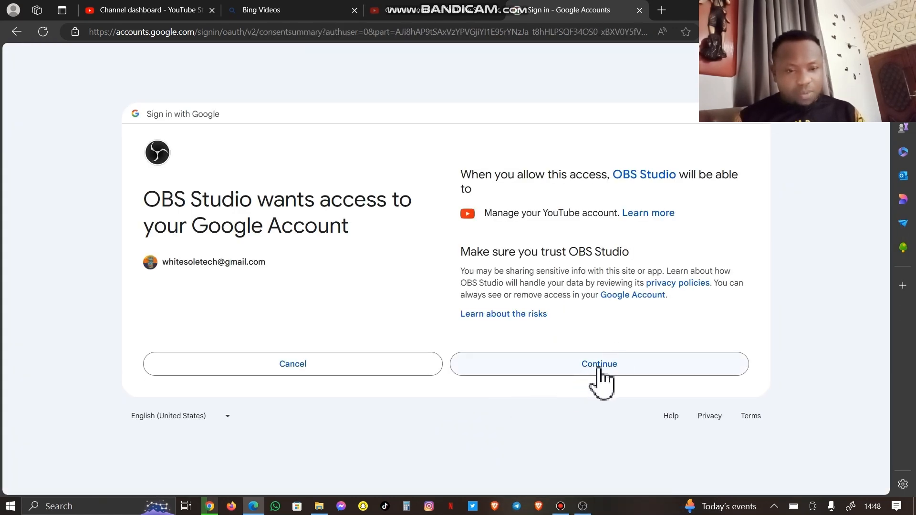
{"action": "mouse_move", "coordinate": [578, 382]}
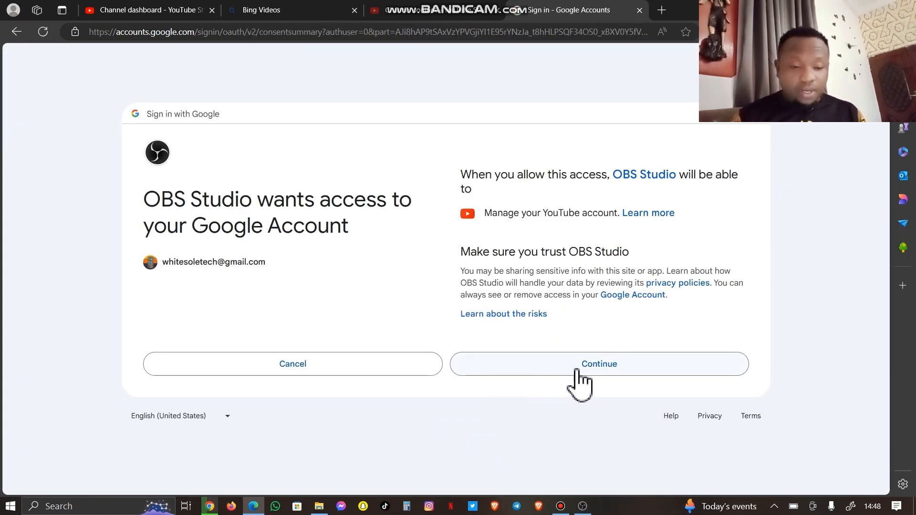
{"action": "left_click", "coordinate": [597, 364]}
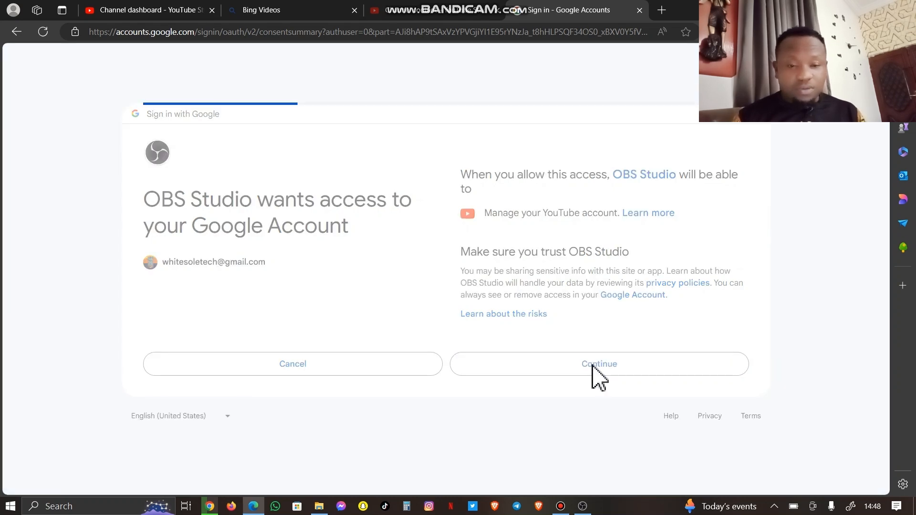
{"action": "left_click", "coordinate": [600, 363]}
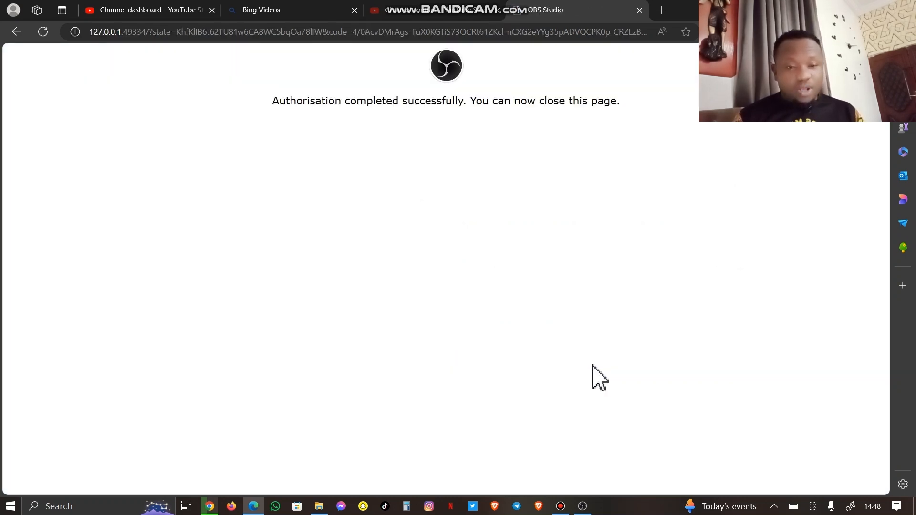
{"action": "mouse_move", "coordinate": [600, 482]}
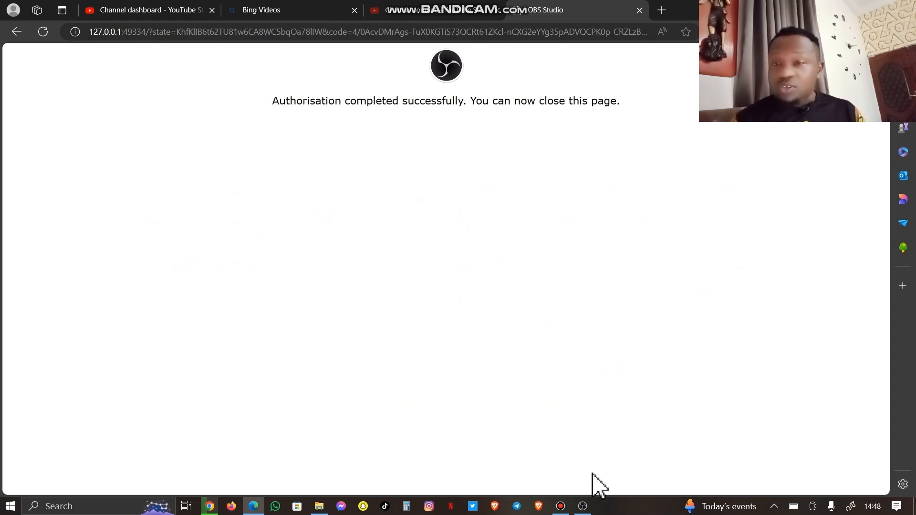
{"action": "mouse_move", "coordinate": [583, 506]}
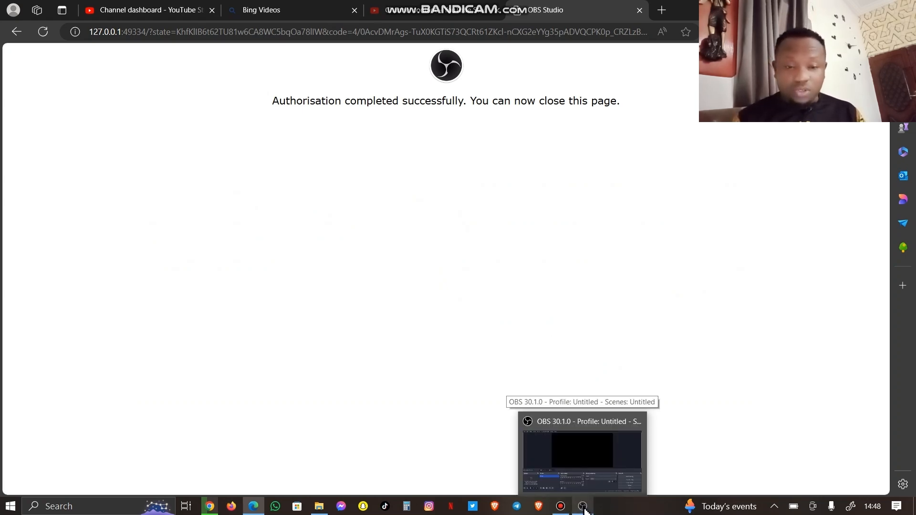
Step: Confirm the Stream settings with the connected YouTube account via OK
{"action": "left_click", "coordinate": [582, 452]}
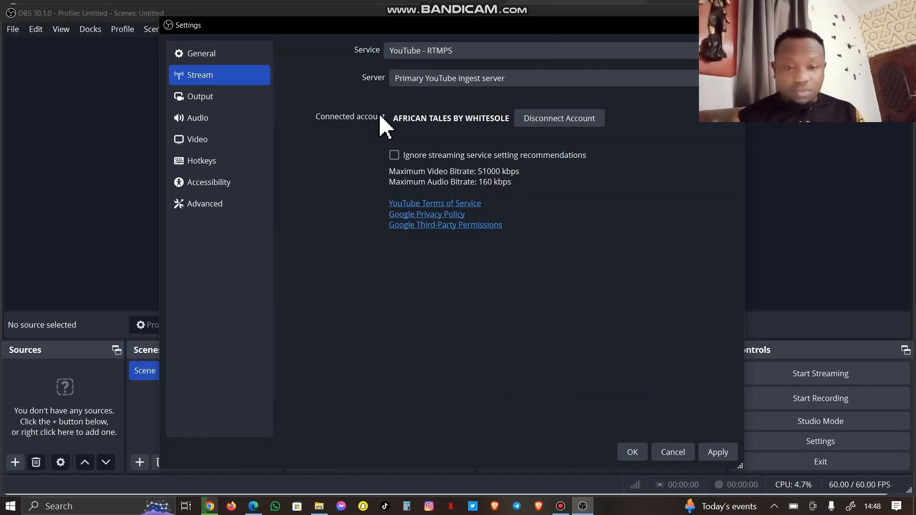
{"action": "mouse_move", "coordinate": [487, 137]}
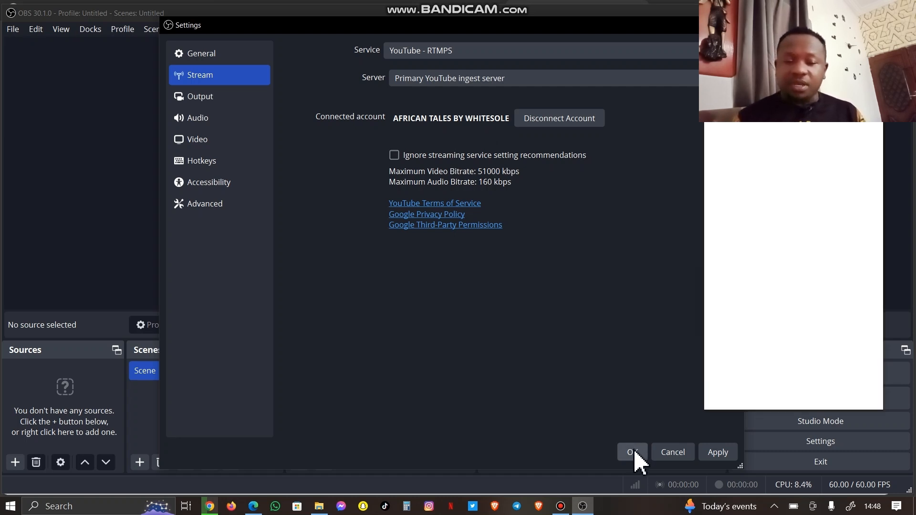
{"action": "left_click", "coordinate": [632, 451]}
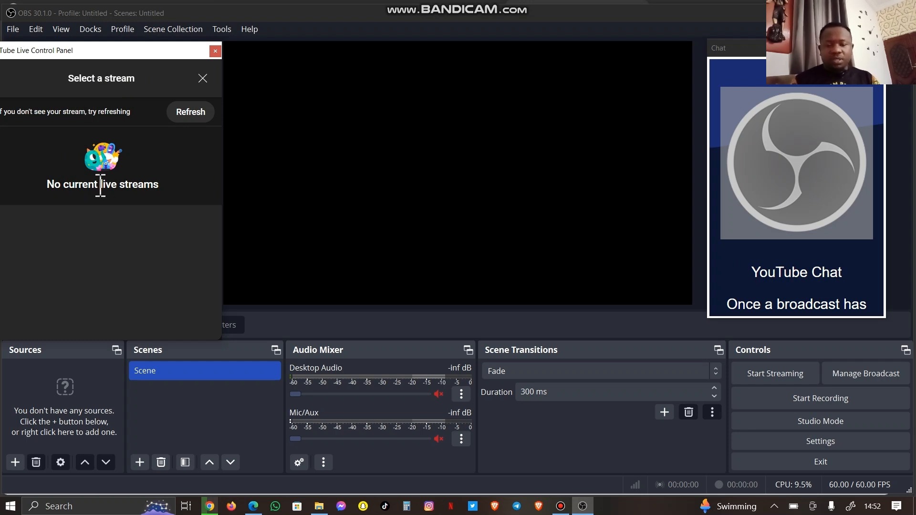
{"action": "mouse_move", "coordinate": [183, 213]}
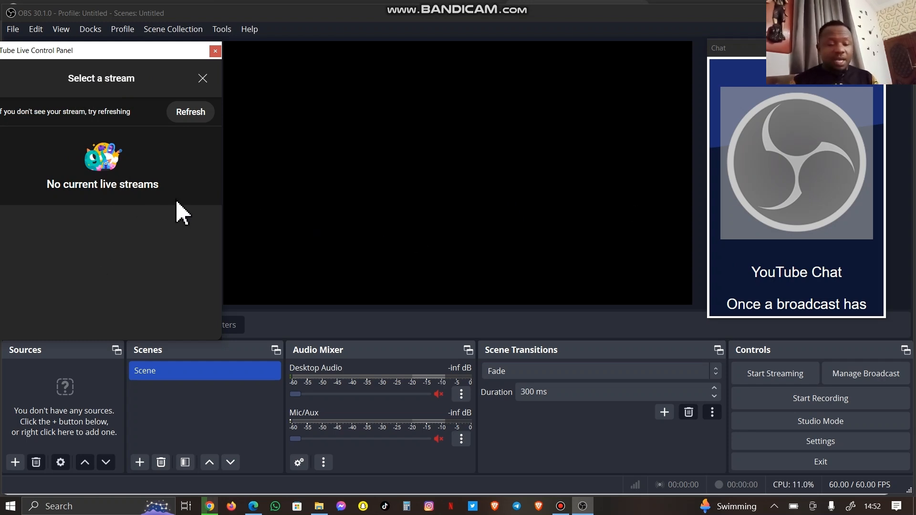
{"action": "mouse_move", "coordinate": [406, 365]}
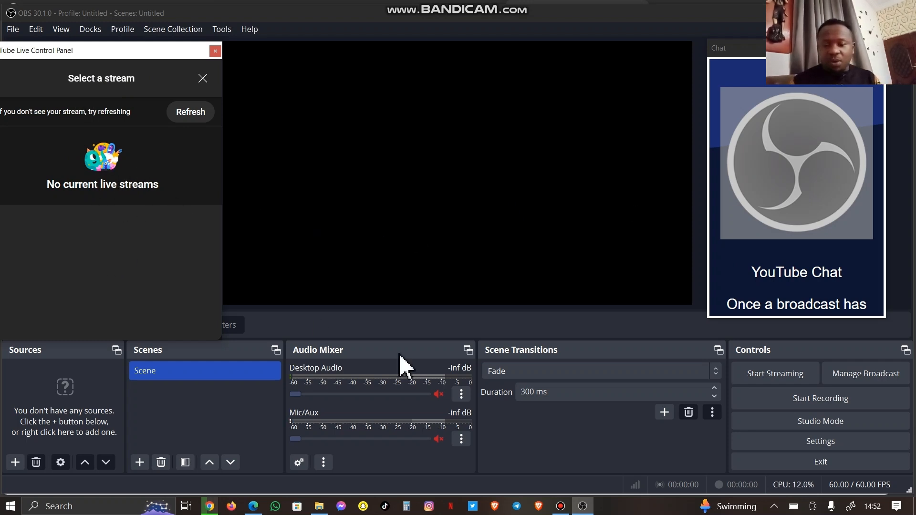
{"action": "mouse_move", "coordinate": [738, 437]}
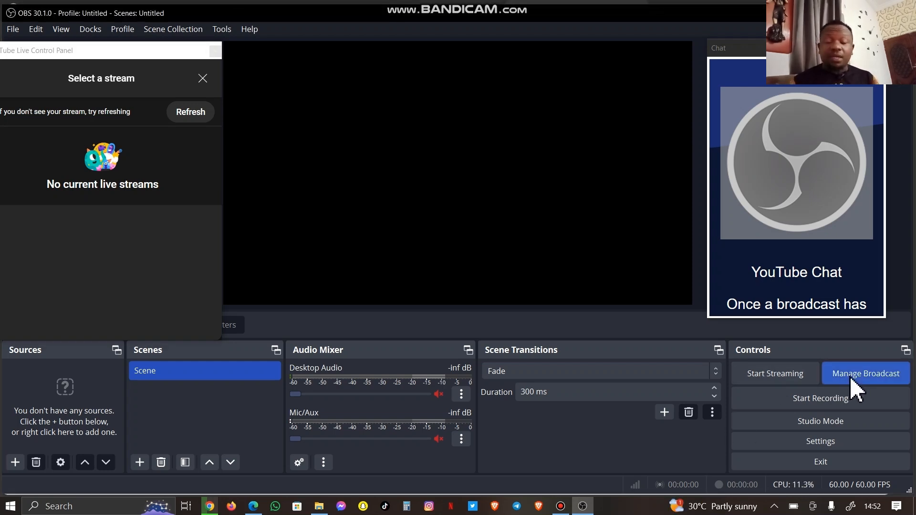
Step: Start Manage Broadcast and select the default 'My Broadcast' title to clear it
{"action": "left_click", "coordinate": [866, 374]}
{"action": "type", "text": "My Broad"}
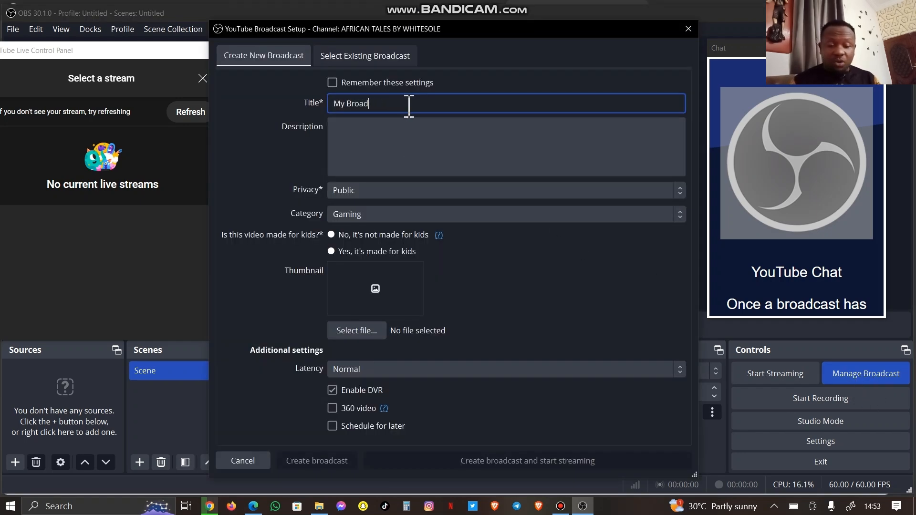
{"action": "key", "text": "ctrl+a"}
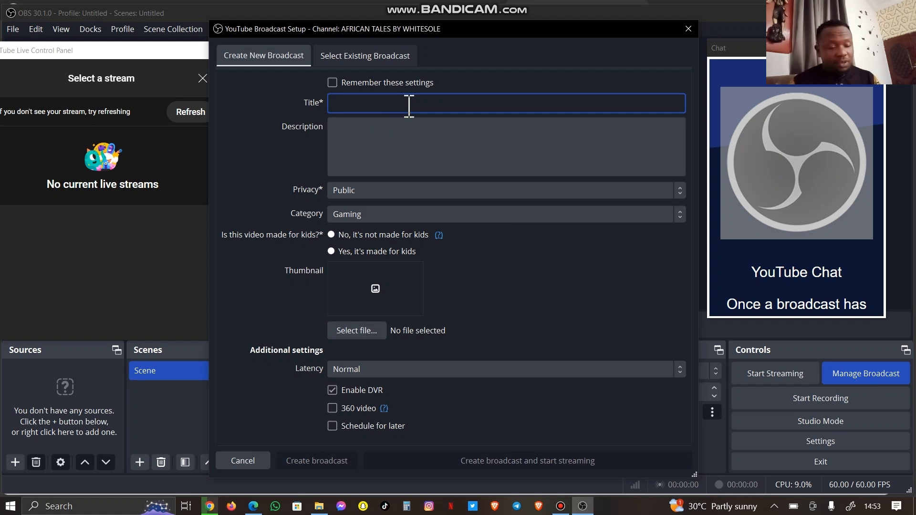
{"action": "mouse_move", "coordinate": [675, 44]}
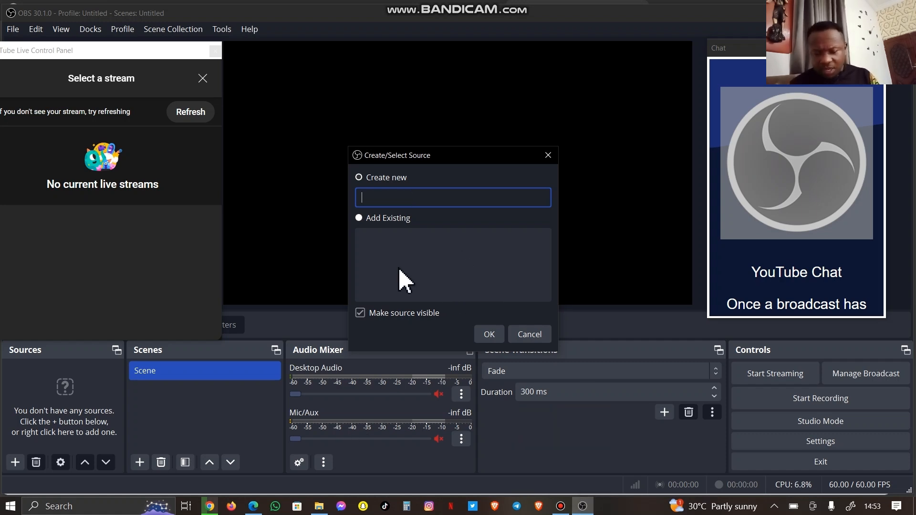
Step: Create a new media source named 'africans tales' in the scene
{"action": "type", "text": "afr"}
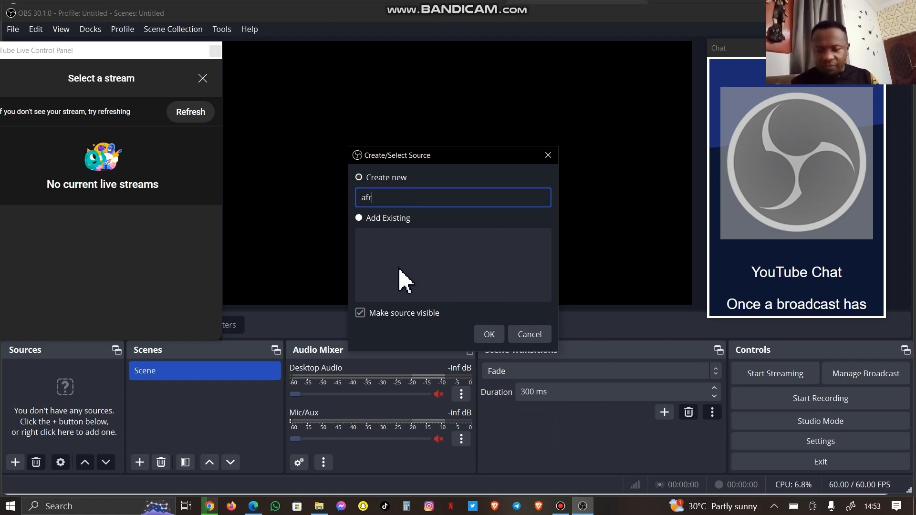
{"action": "type", "text": "icans"}
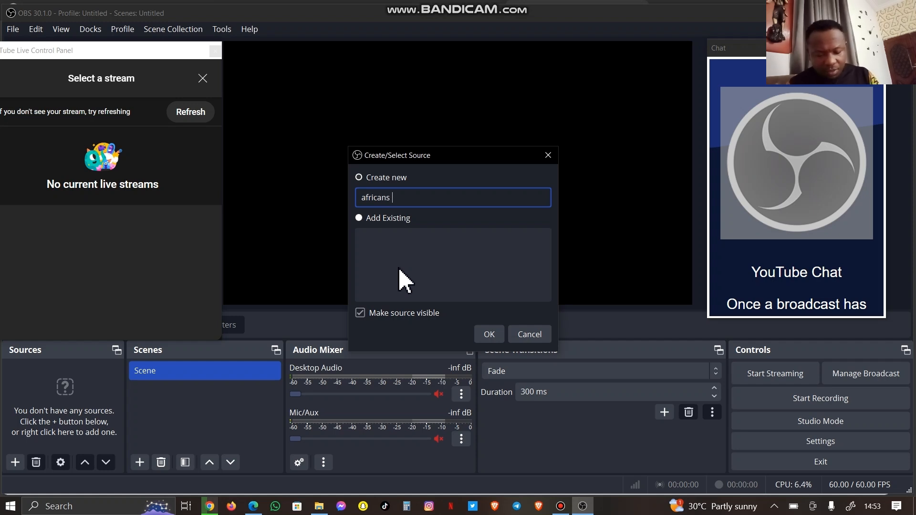
{"action": "type", "text": "talse"}
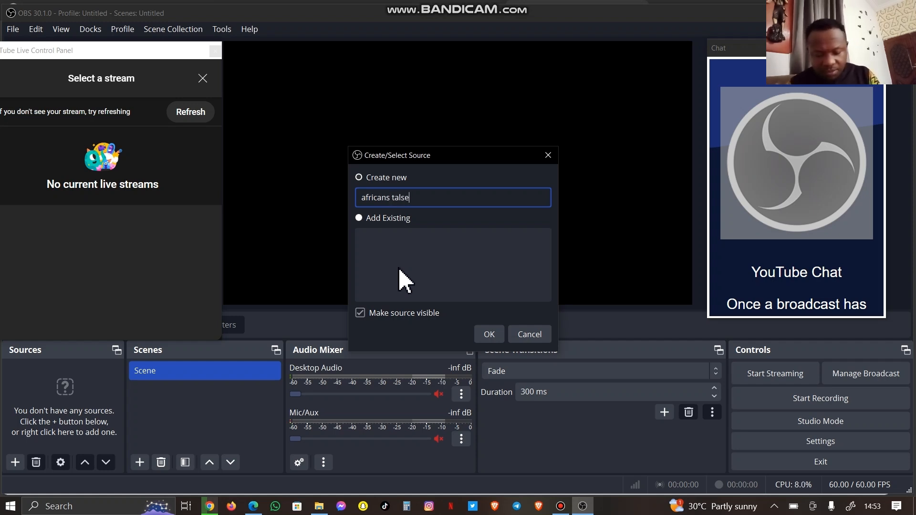
{"action": "type", "text": "tales"}
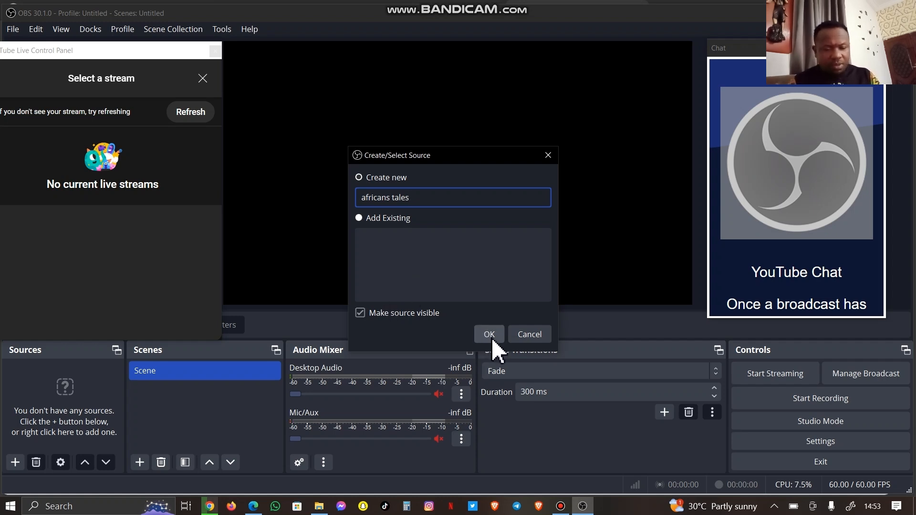
{"action": "left_click", "coordinate": [488, 334]}
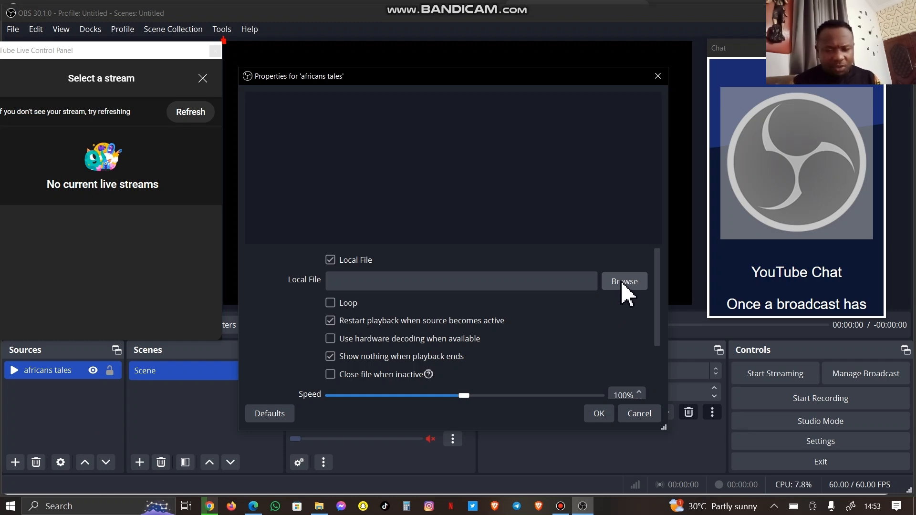
{"action": "mouse_move", "coordinate": [618, 299]}
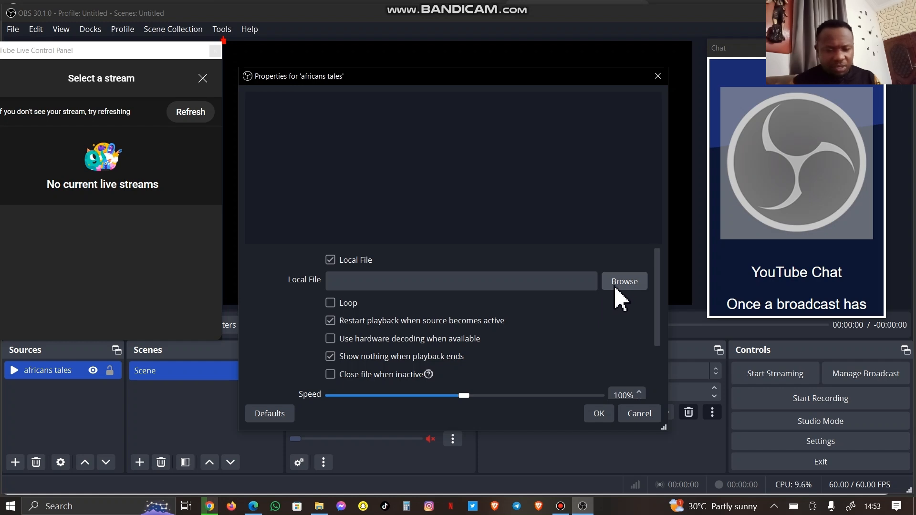
Step: Point the source to Documents > STORY CONTENT > oba of benin > 'the OBA of benin.mp4'
{"action": "left_click", "coordinate": [623, 280]}
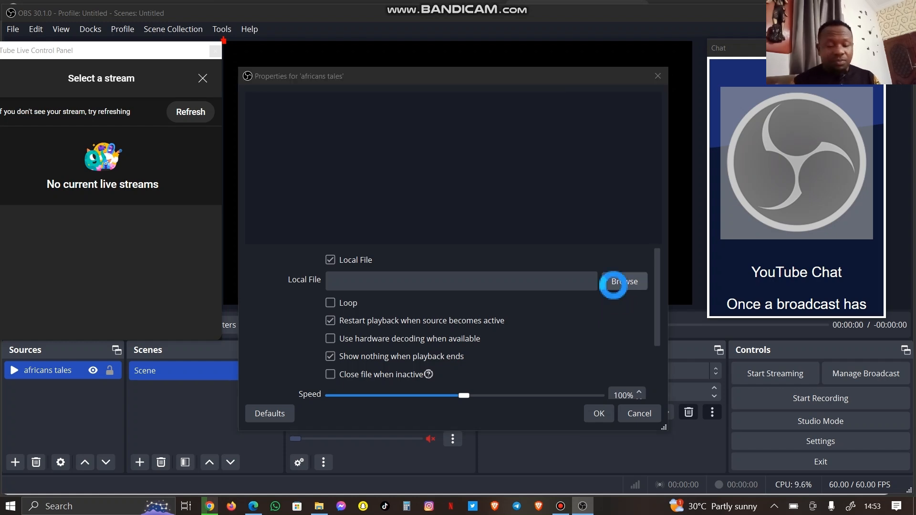
{"action": "left_click", "coordinate": [624, 281]}
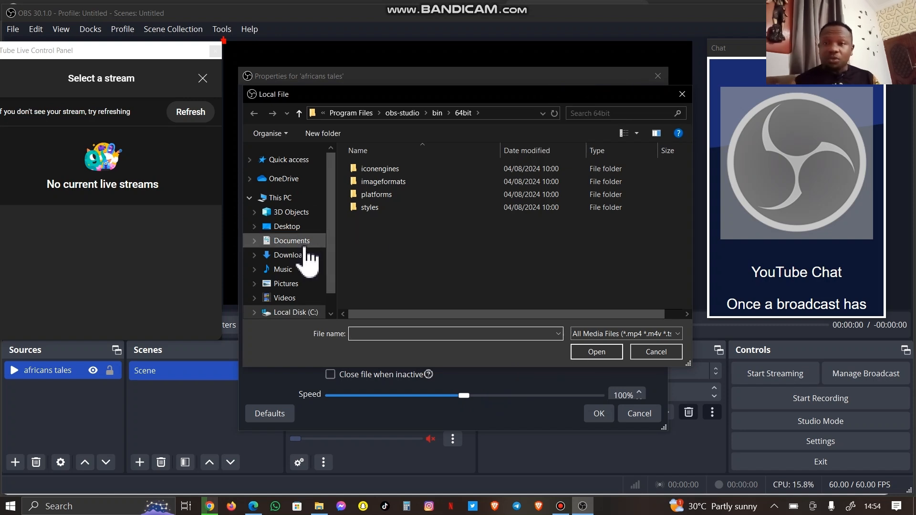
{"action": "left_click", "coordinate": [292, 241]}
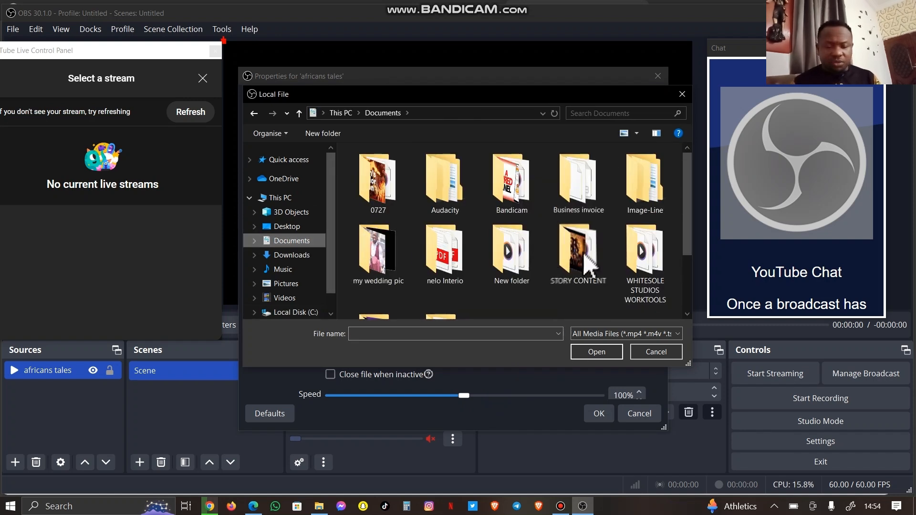
{"action": "double_click", "coordinate": [577, 251]}
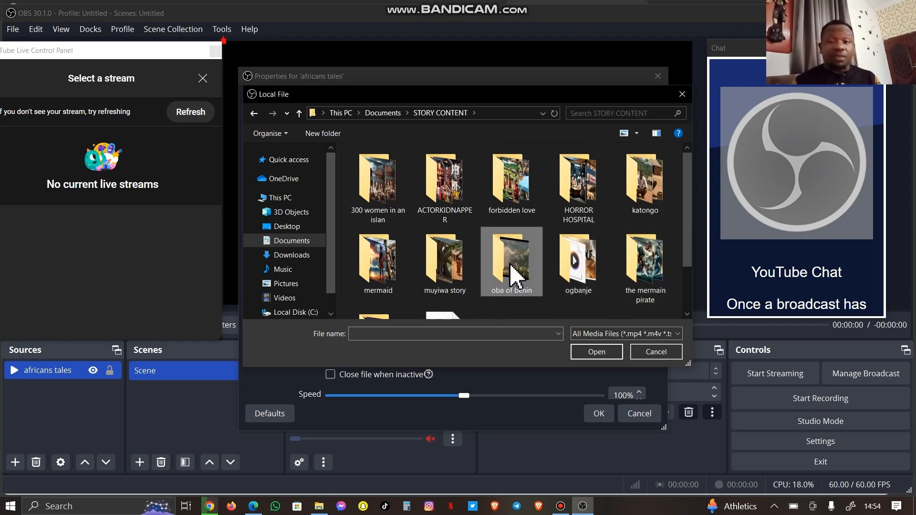
{"action": "double_click", "coordinate": [511, 261]}
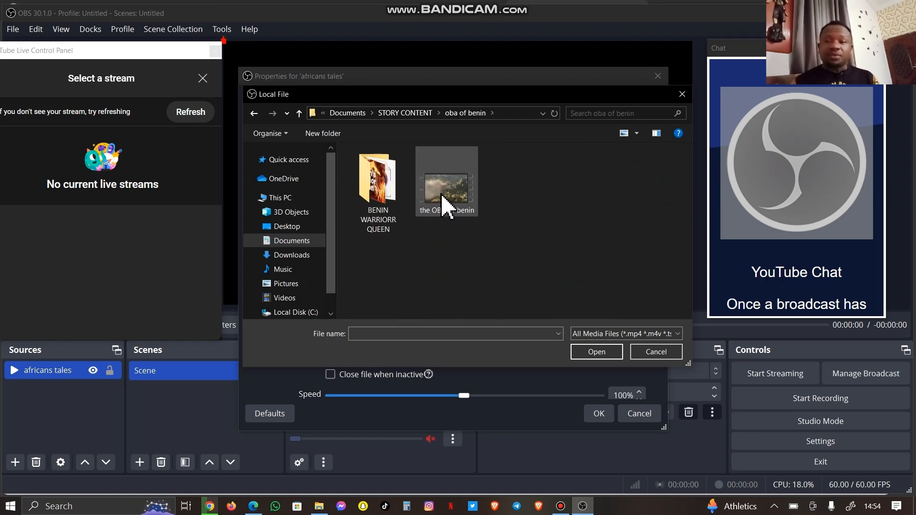
{"action": "double_click", "coordinate": [447, 186]}
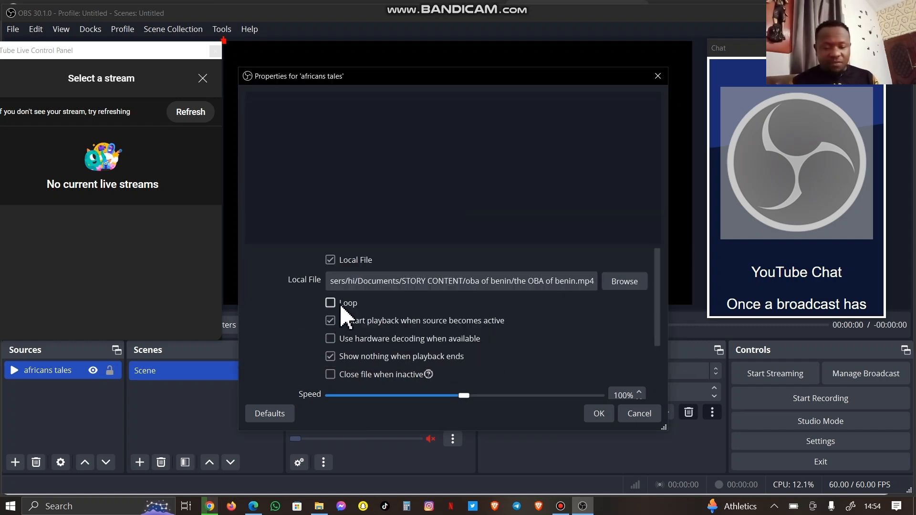
Step: Leave the restart-playback option as it was and confirm the media source properties
{"action": "left_click", "coordinate": [330, 321]}
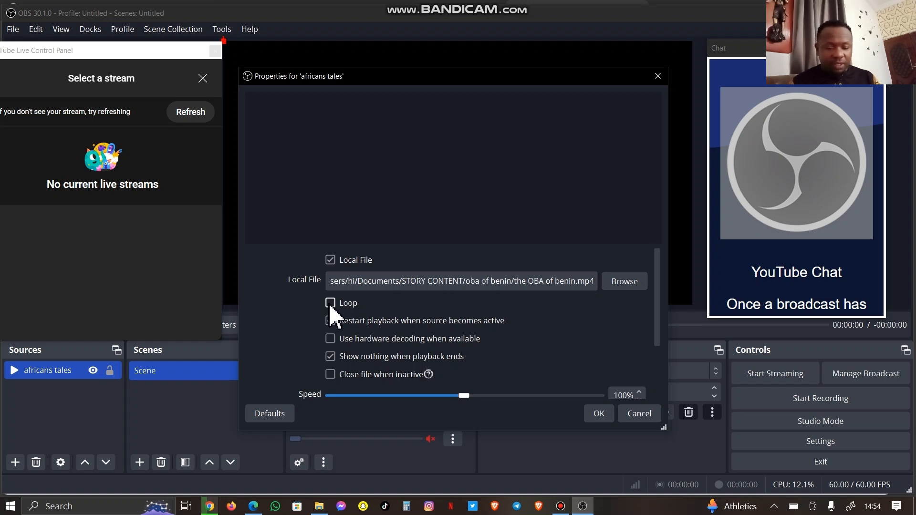
{"action": "left_click", "coordinate": [330, 320]}
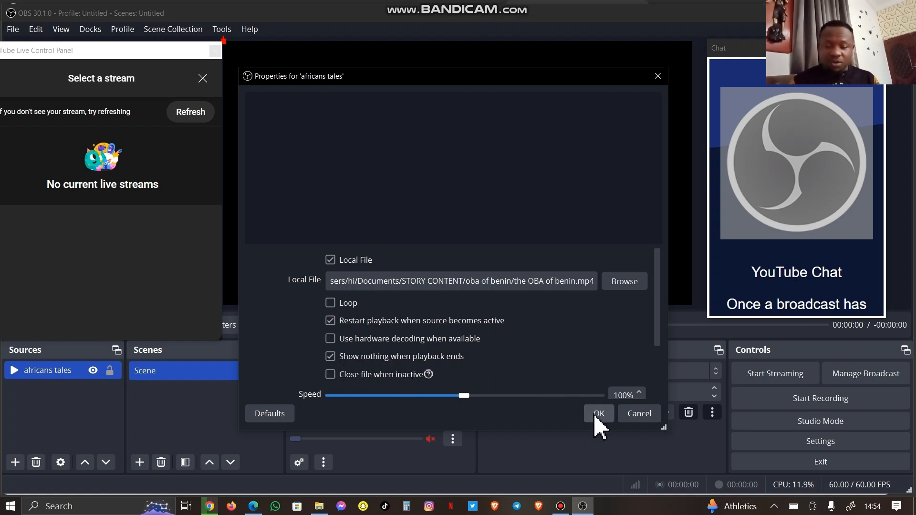
{"action": "mouse_move", "coordinate": [474, 409]}
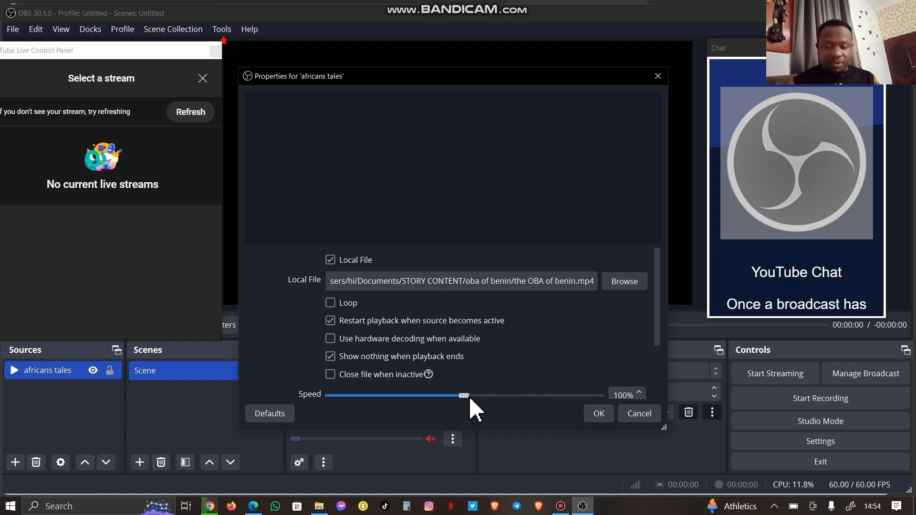
{"action": "mouse_move", "coordinate": [582, 421]}
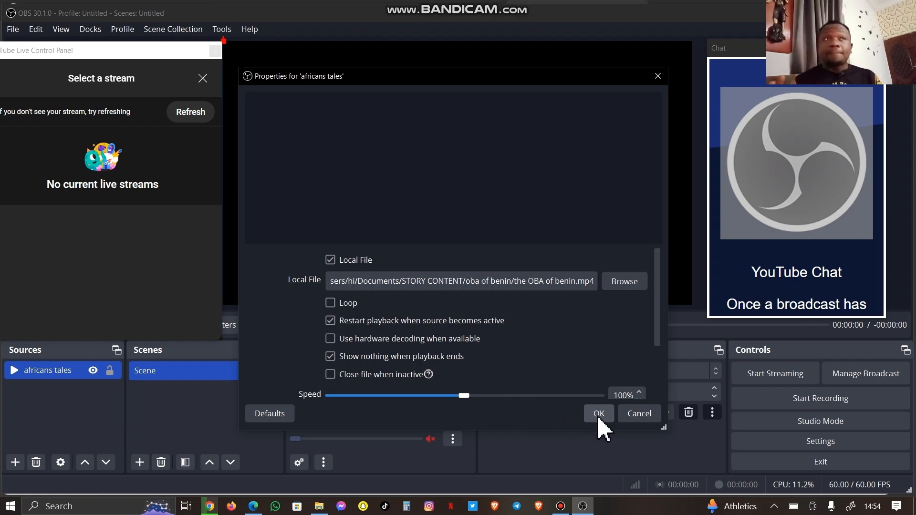
{"action": "left_click", "coordinate": [598, 413]}
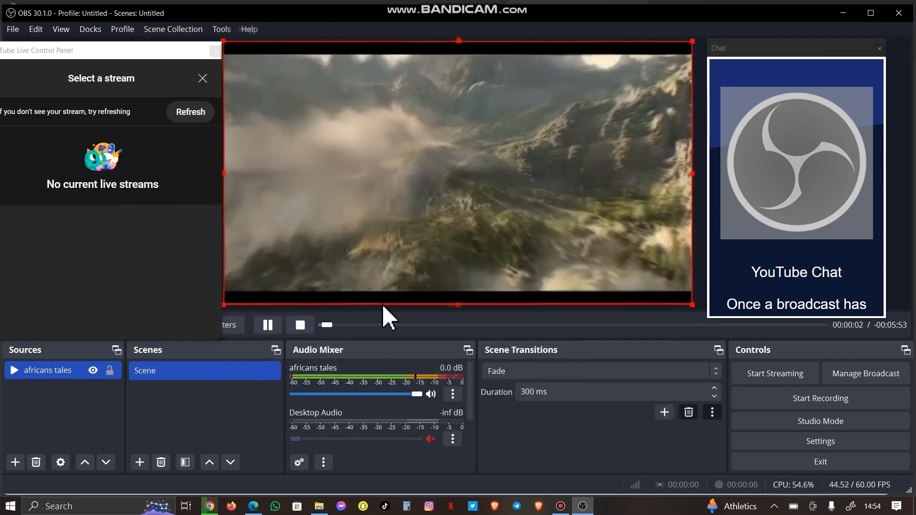
Step: Pause the Benin video in the preview and bring up Manage Broadcast for the YouTube channel
{"action": "left_click", "coordinate": [267, 324]}
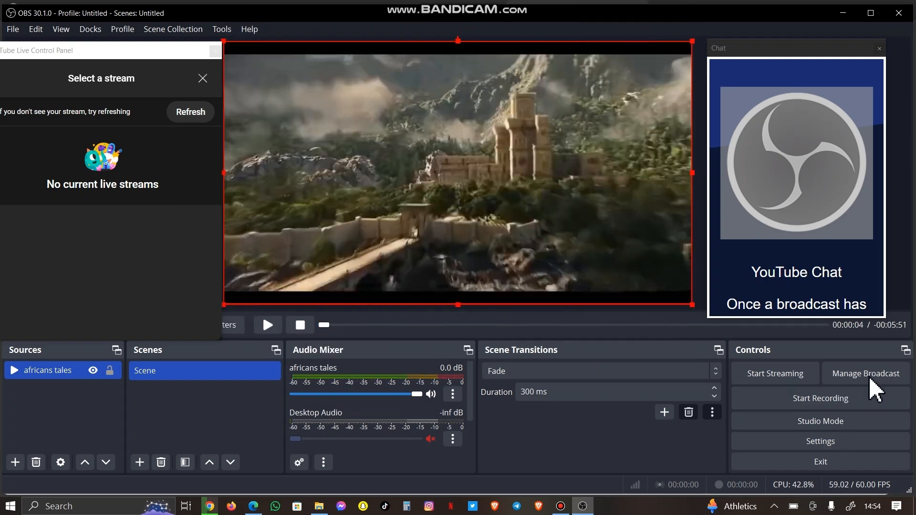
{"action": "left_click", "coordinate": [866, 373]}
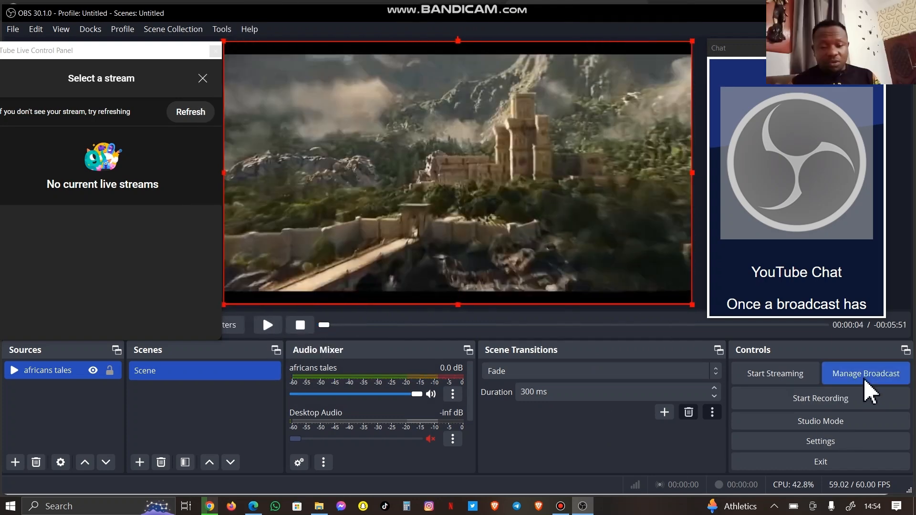
{"action": "left_click", "coordinate": [865, 374]}
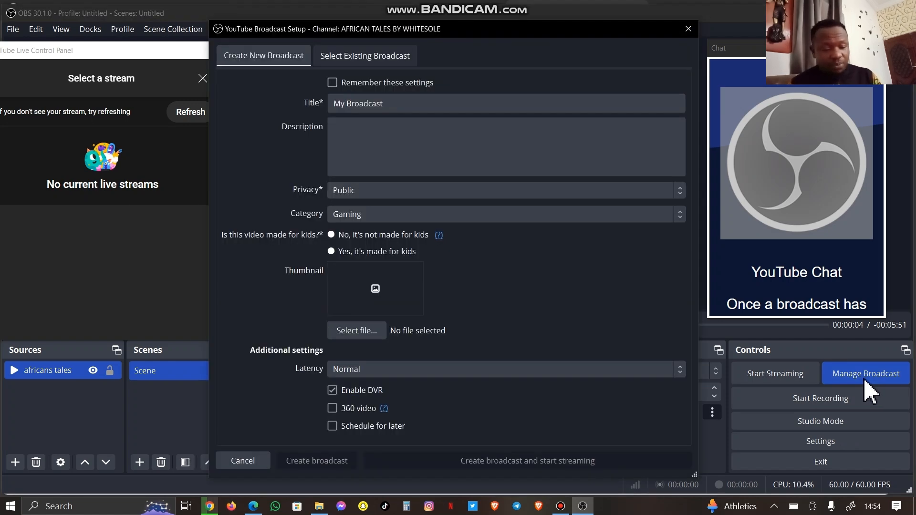
{"action": "mouse_move", "coordinate": [462, 297]}
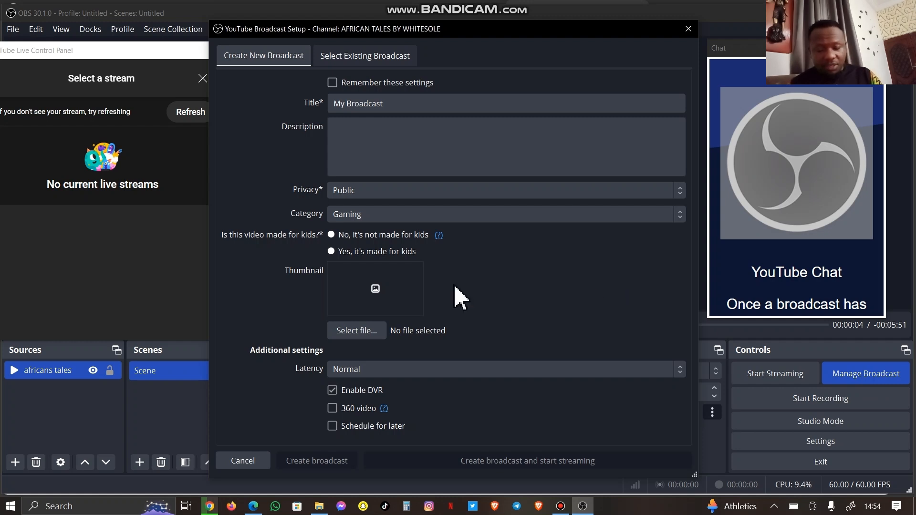
{"action": "mouse_move", "coordinate": [887, 407]}
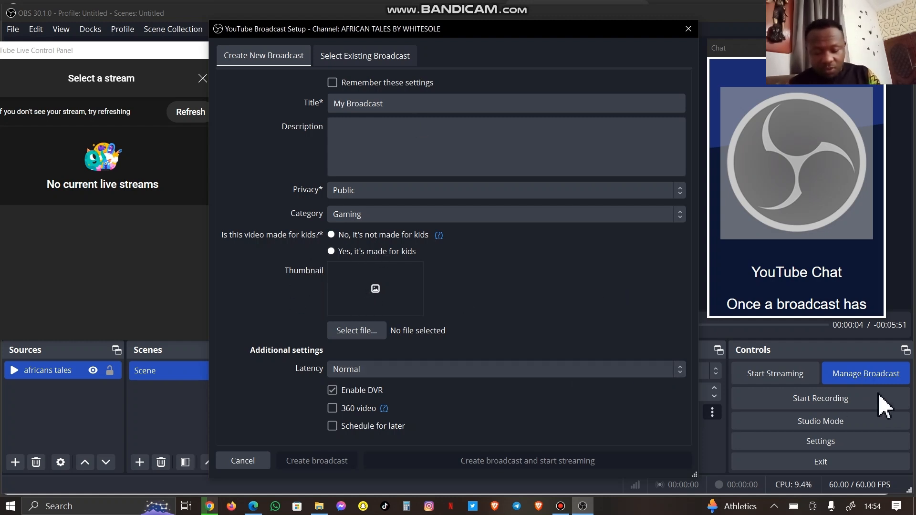
Step: Replace the default broadcast title with 'the warrior of benin kingdom'
{"action": "left_click", "coordinate": [506, 147]}
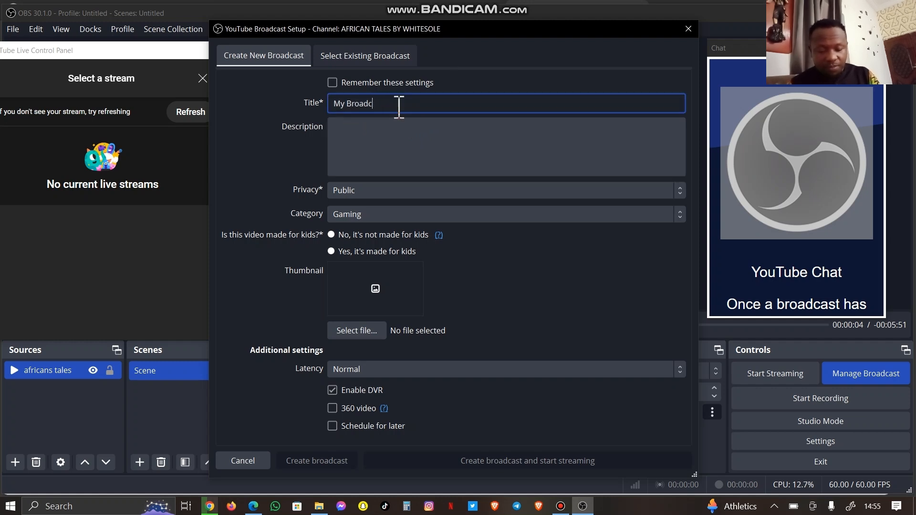
{"action": "key", "text": "ctrl+a"}
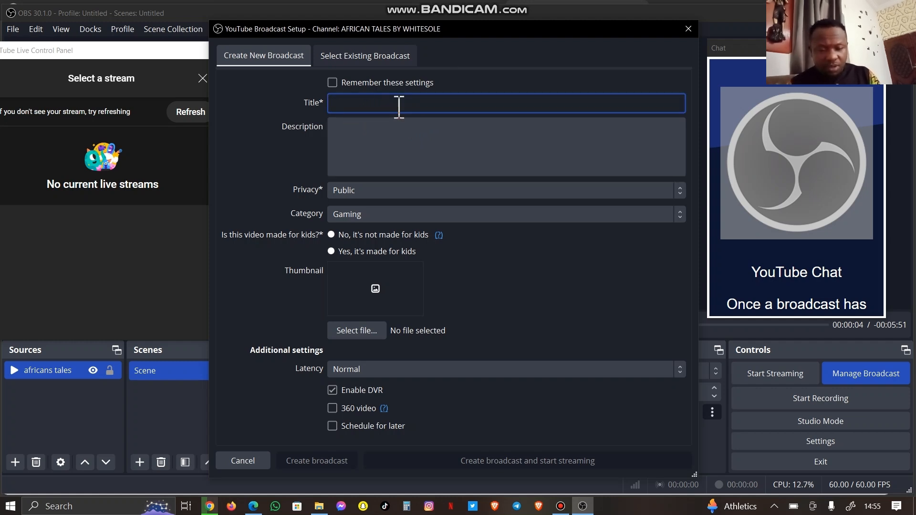
{"action": "type", "text": "the"}
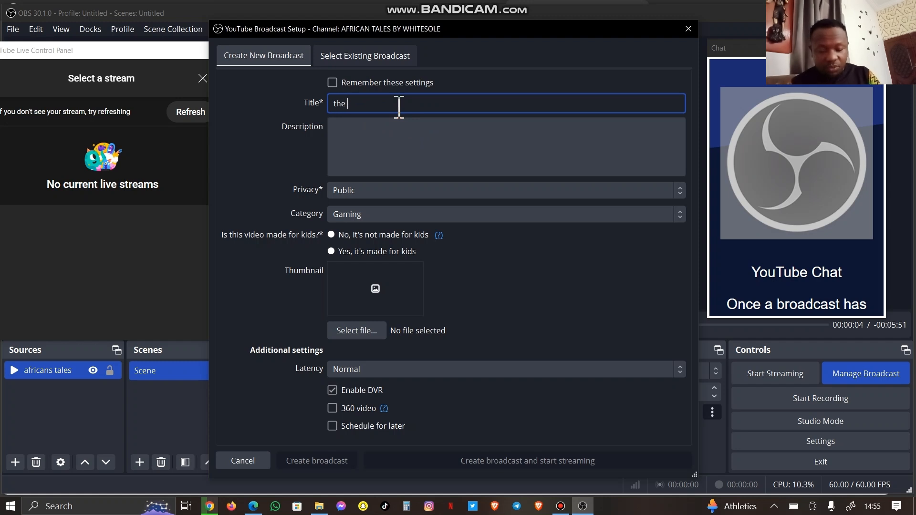
{"action": "type", "text": "warrior"}
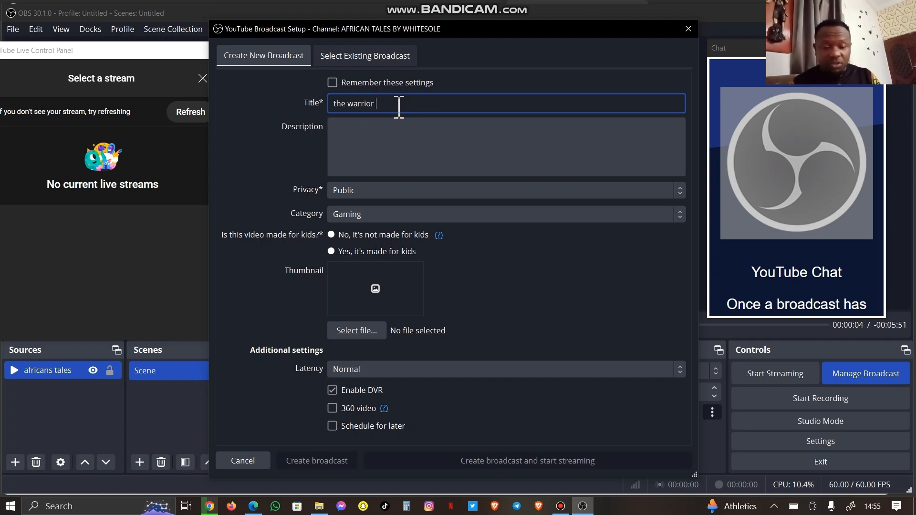
{"action": "type", "text": "of benin"}
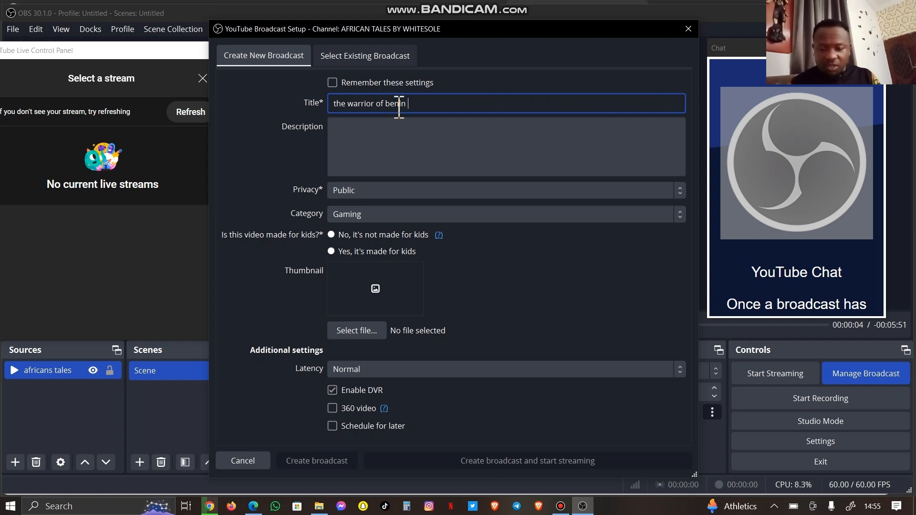
{"action": "type", "text": "kingdom"}
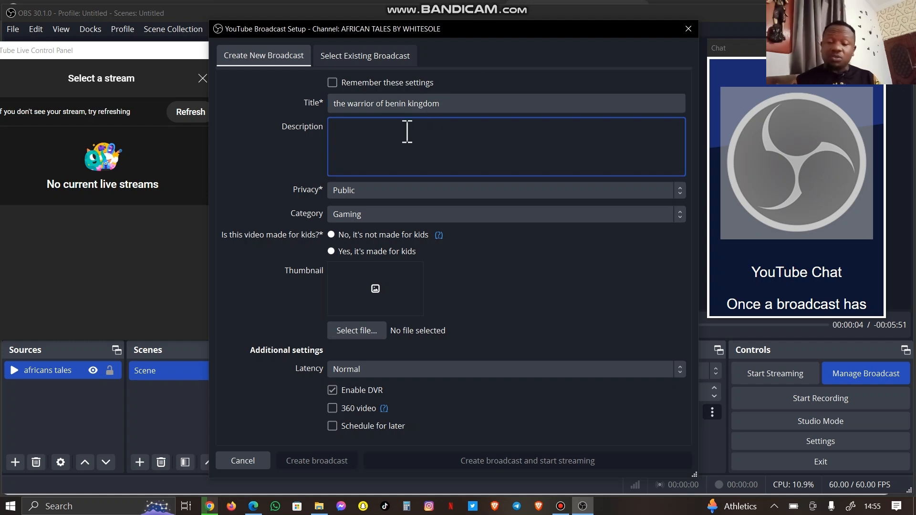
{"action": "mouse_move", "coordinate": [391, 207]}
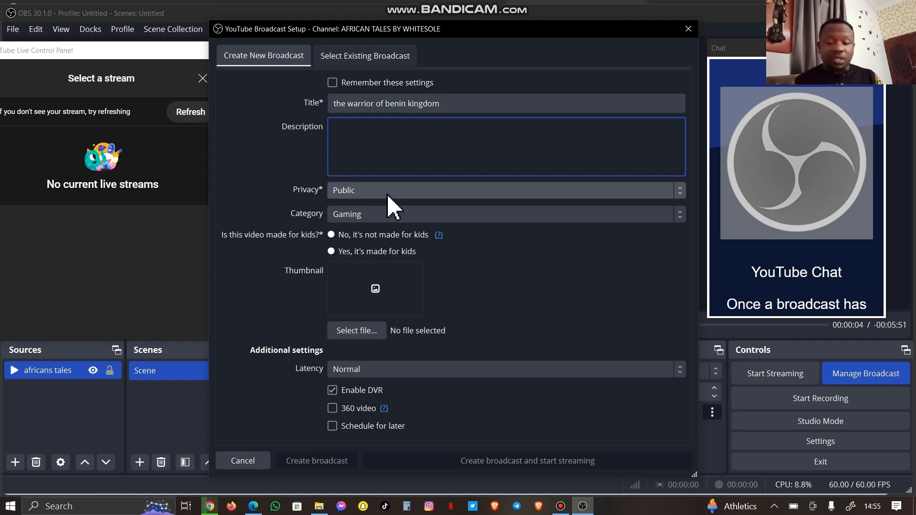
Step: Leave privacy Public and change the broadcast category from Gaming to Film and Animation
{"action": "left_click", "coordinate": [503, 190]}
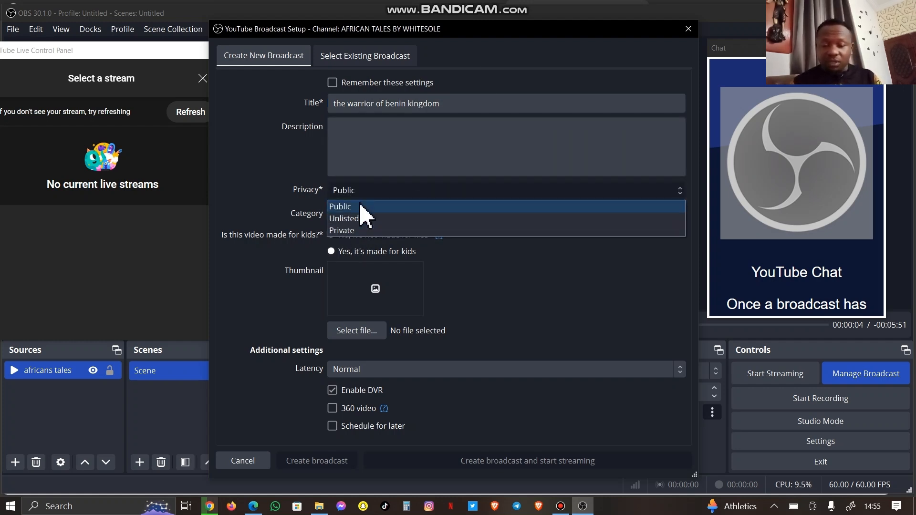
{"action": "mouse_move", "coordinate": [360, 219]}
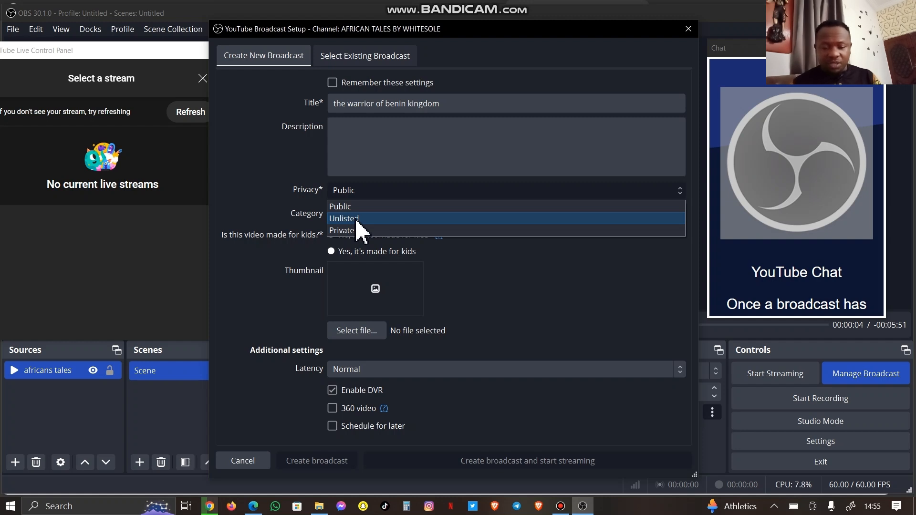
{"action": "mouse_move", "coordinate": [365, 233]}
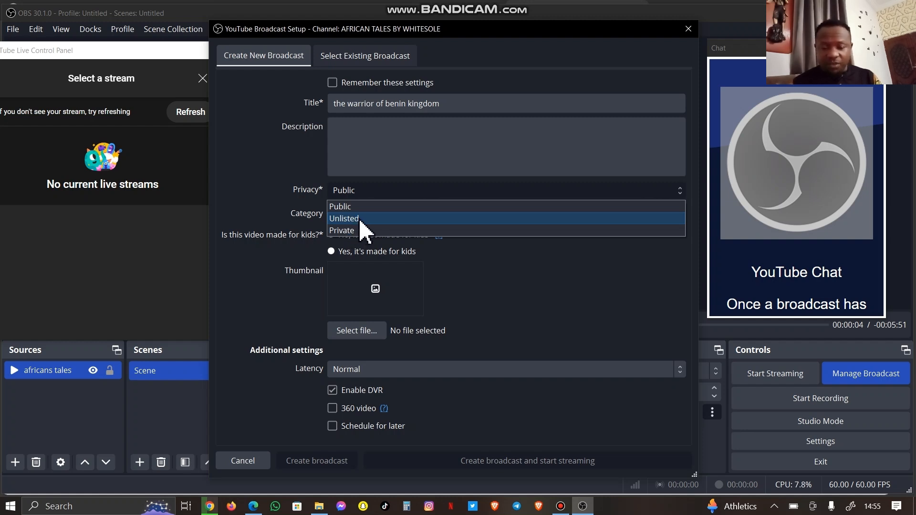
{"action": "mouse_move", "coordinate": [383, 210]}
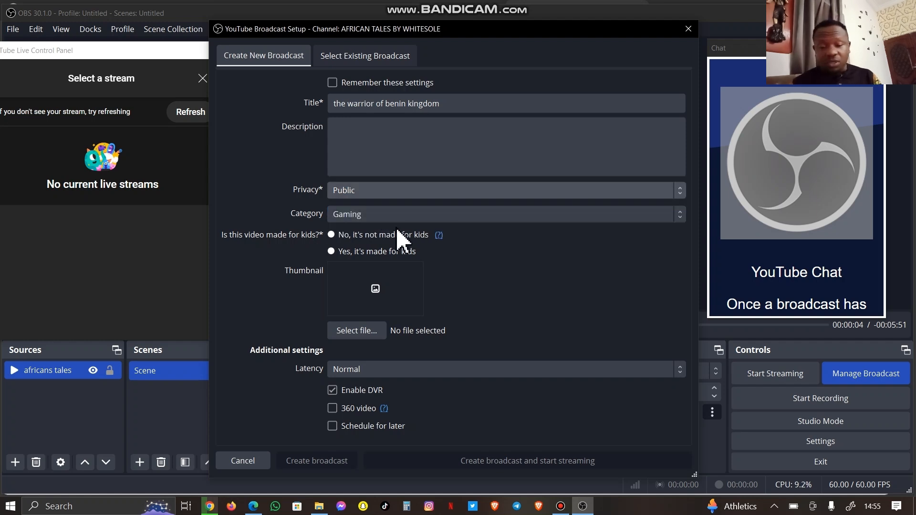
{"action": "left_click", "coordinate": [504, 214]}
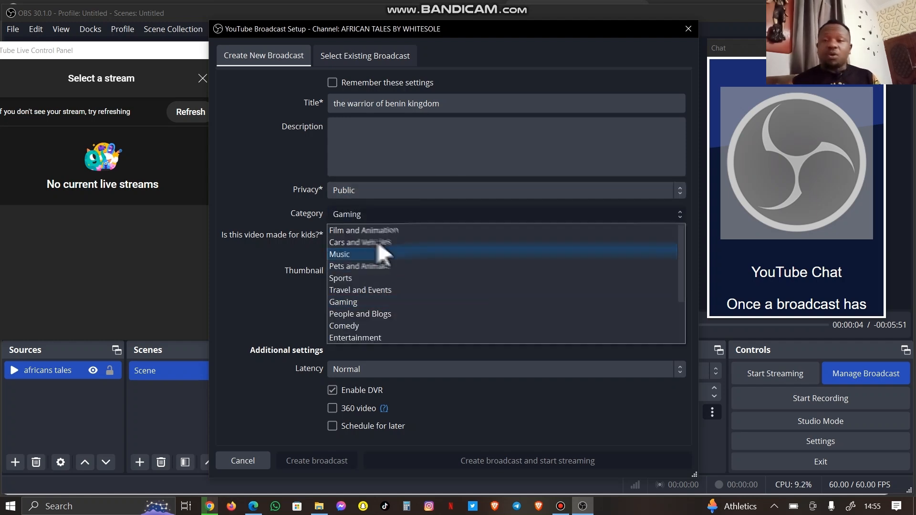
{"action": "left_click", "coordinate": [363, 230]}
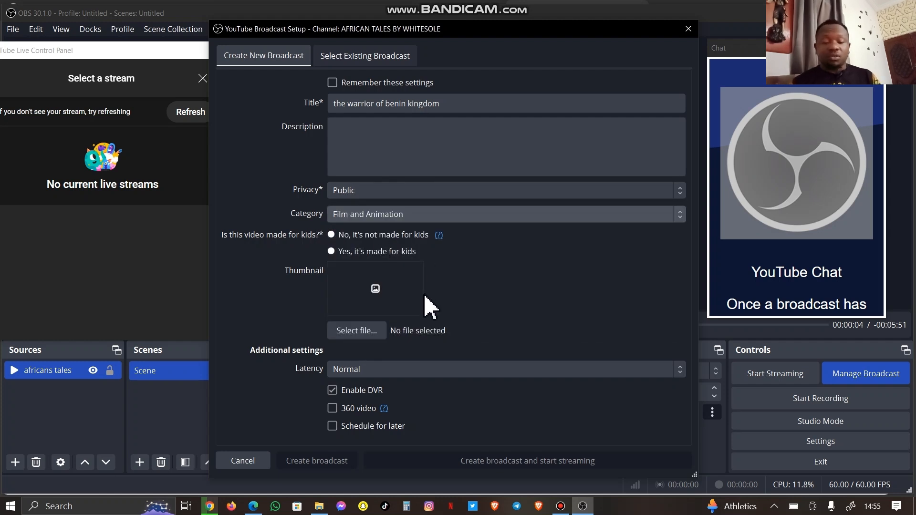
{"action": "mouse_move", "coordinate": [347, 269]}
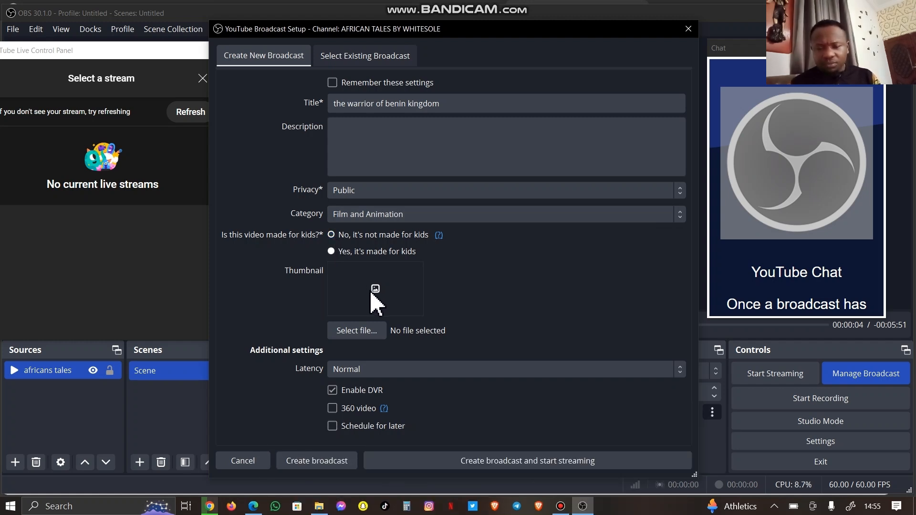
Step: Browse Documents > STORY CONTENT > oba of benin > BENIN WARRIORR QUEEN for the thumbnail image
{"action": "left_click", "coordinate": [356, 330]}
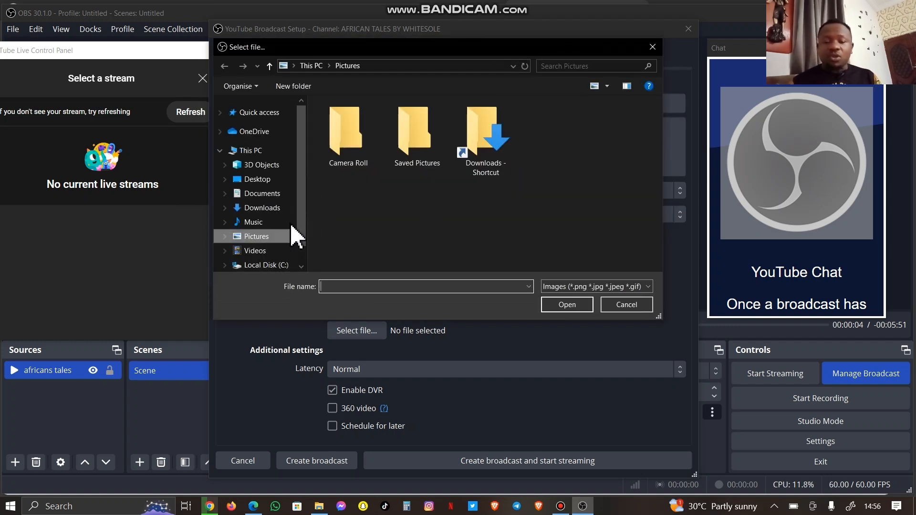
{"action": "mouse_move", "coordinate": [261, 207]}
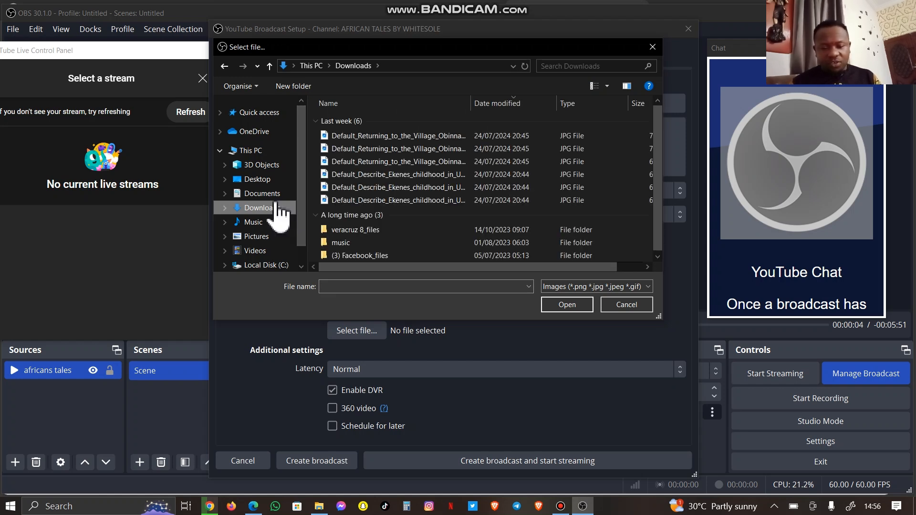
{"action": "left_click", "coordinate": [259, 194]}
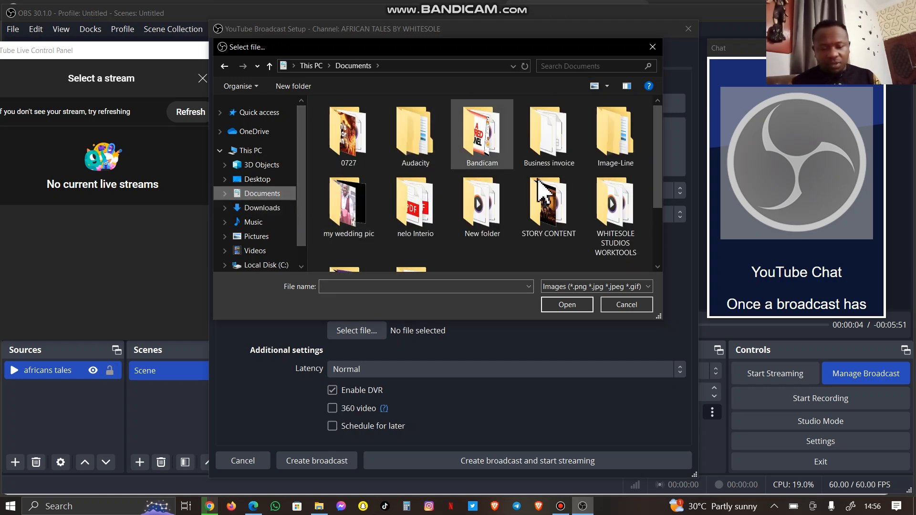
{"action": "double_click", "coordinate": [548, 201]}
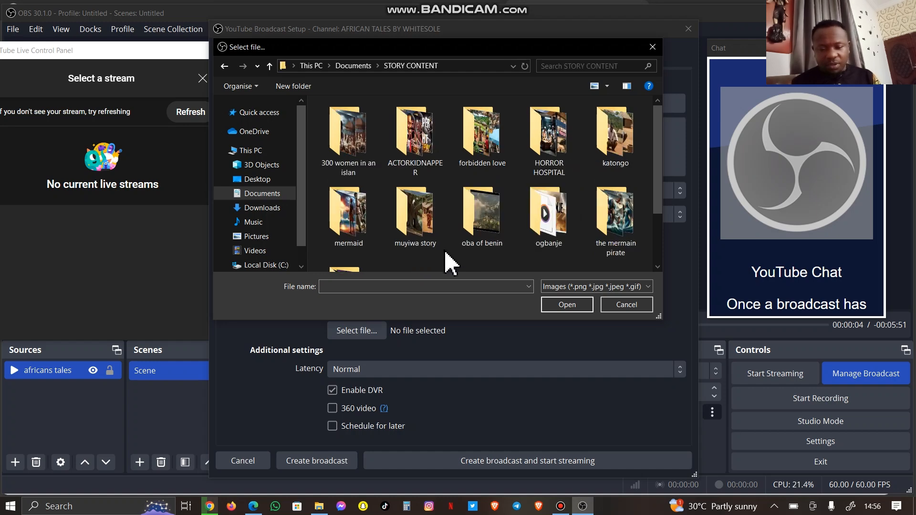
{"action": "double_click", "coordinate": [481, 213]}
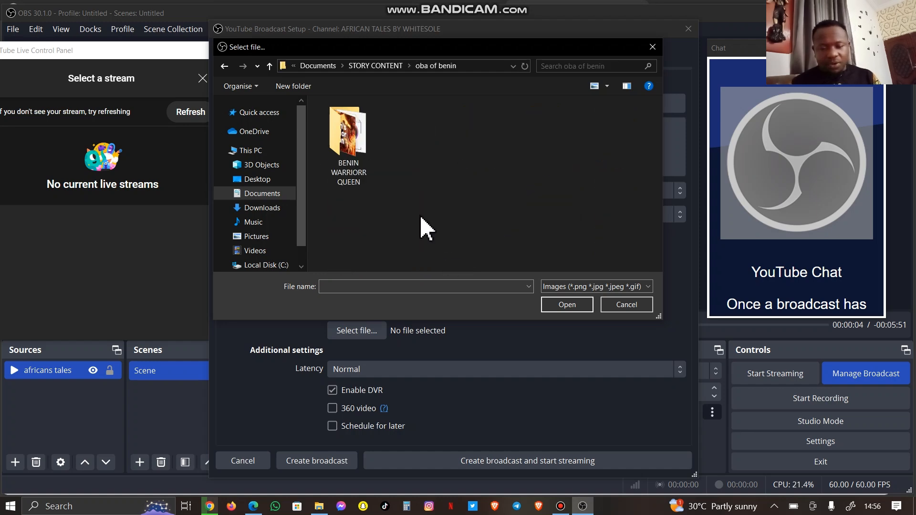
{"action": "double_click", "coordinate": [347, 134]}
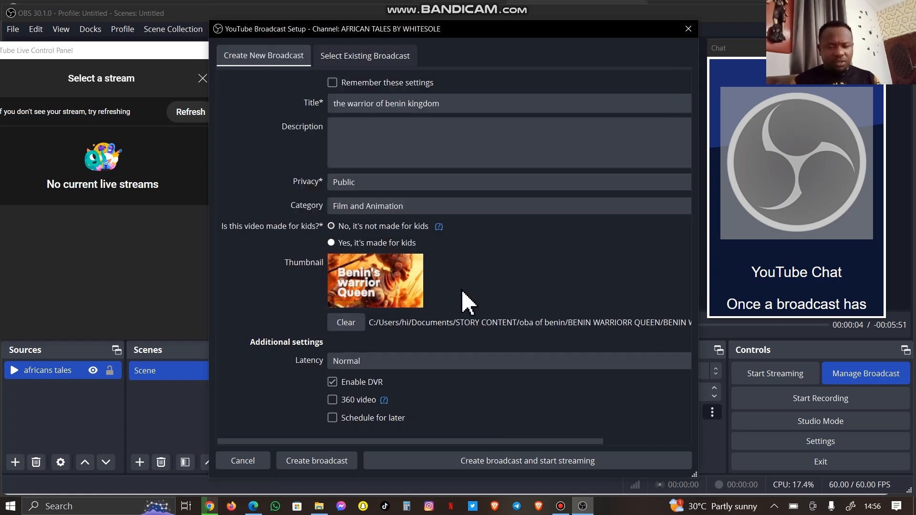
{"action": "mouse_move", "coordinate": [501, 509]}
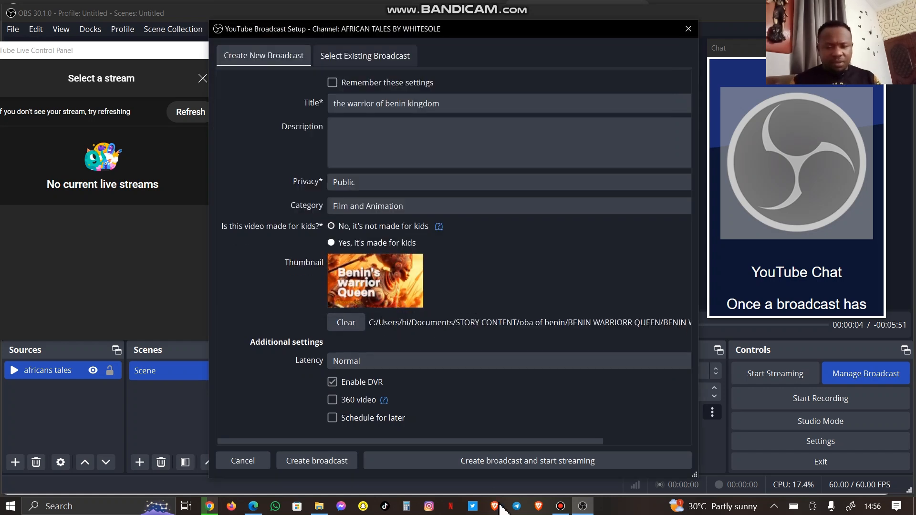
{"action": "mouse_move", "coordinate": [253, 506]}
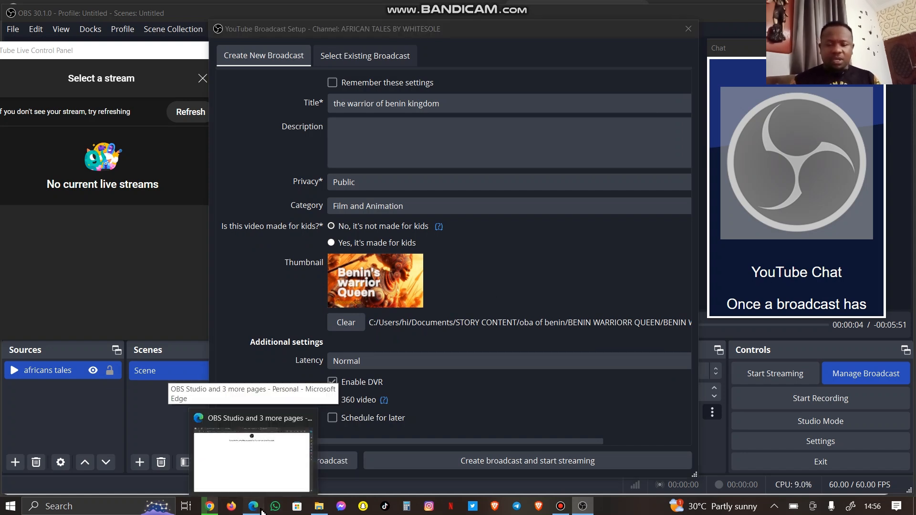
Step: Switch to Edge and bring the YouTube Studio dashboard tab to the front
{"action": "left_click", "coordinate": [251, 462]}
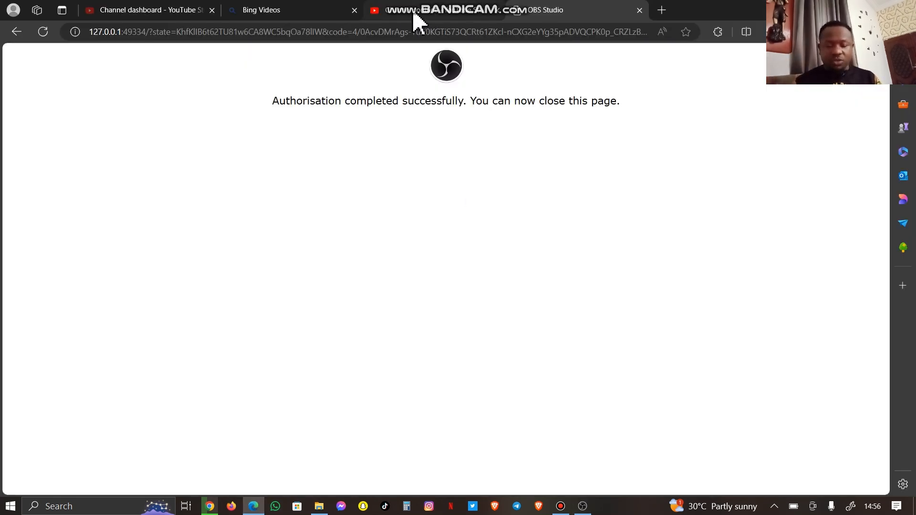
{"action": "left_click", "coordinate": [146, 10]}
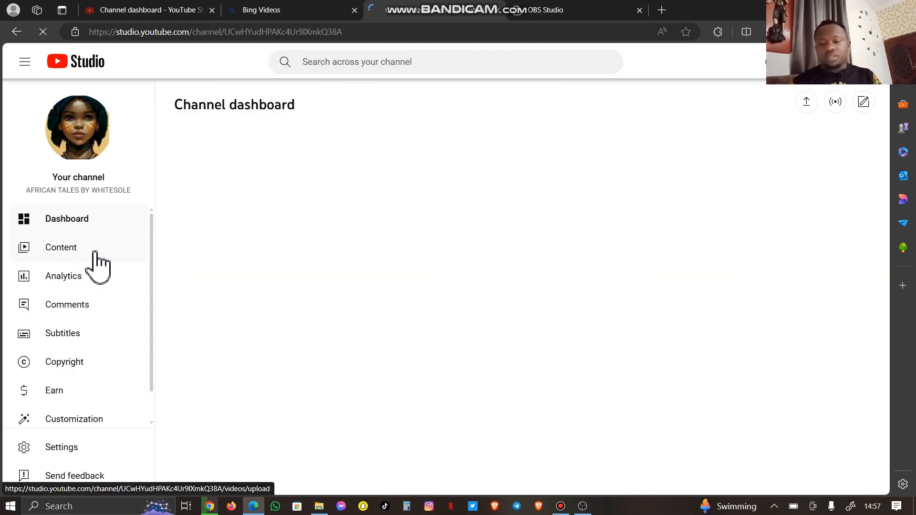
Step: Show the channel's Content list on the Live tab, which lists no live streams
{"action": "left_click", "coordinate": [61, 247]}
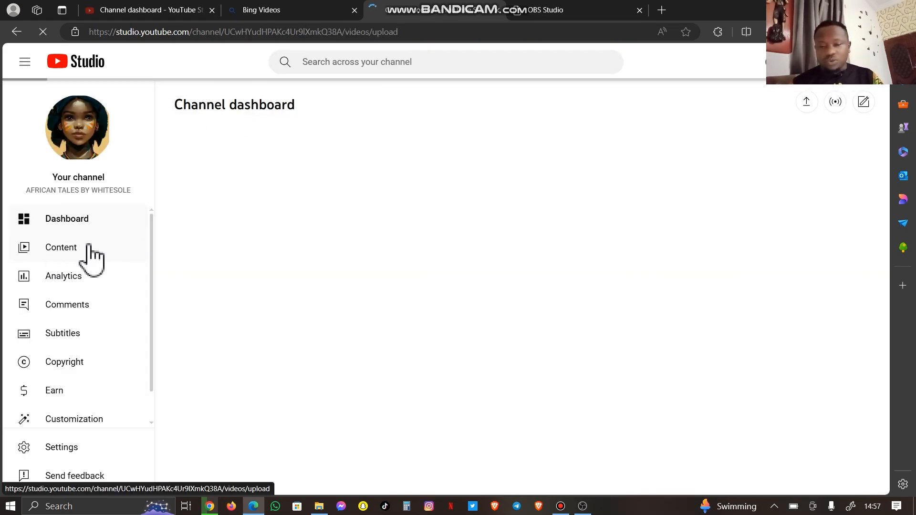
{"action": "left_click", "coordinate": [61, 247]}
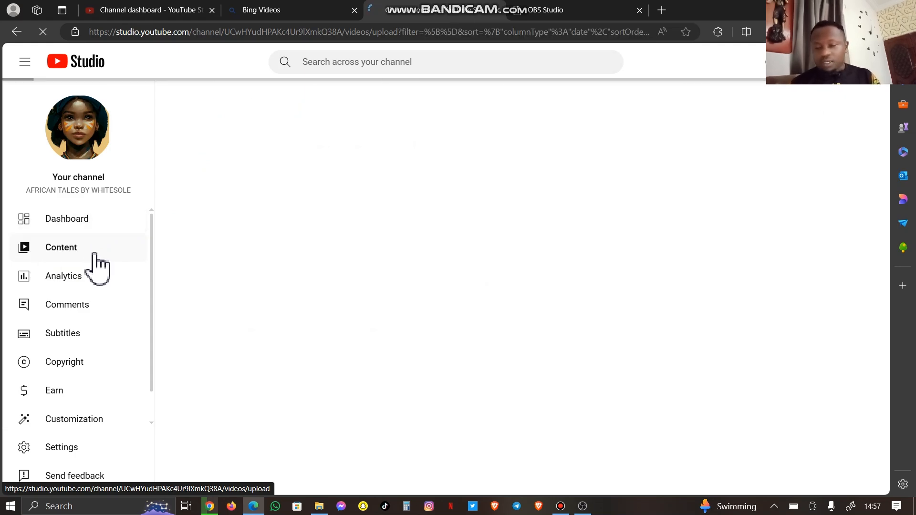
{"action": "left_click", "coordinate": [61, 247]}
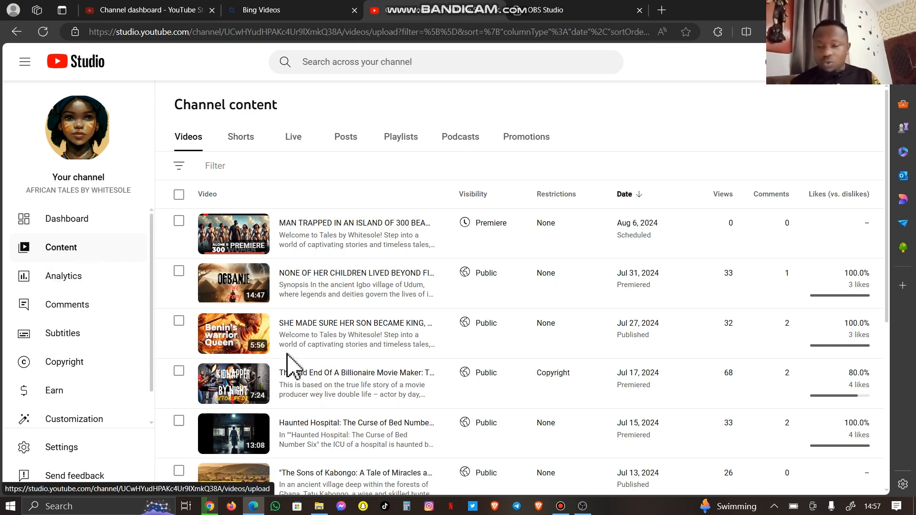
{"action": "mouse_move", "coordinate": [389, 195]}
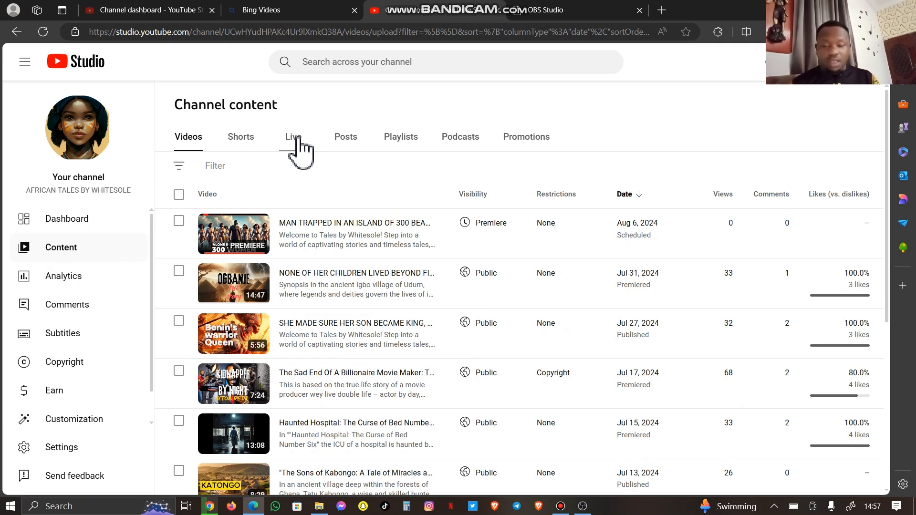
{"action": "left_click", "coordinate": [293, 136]}
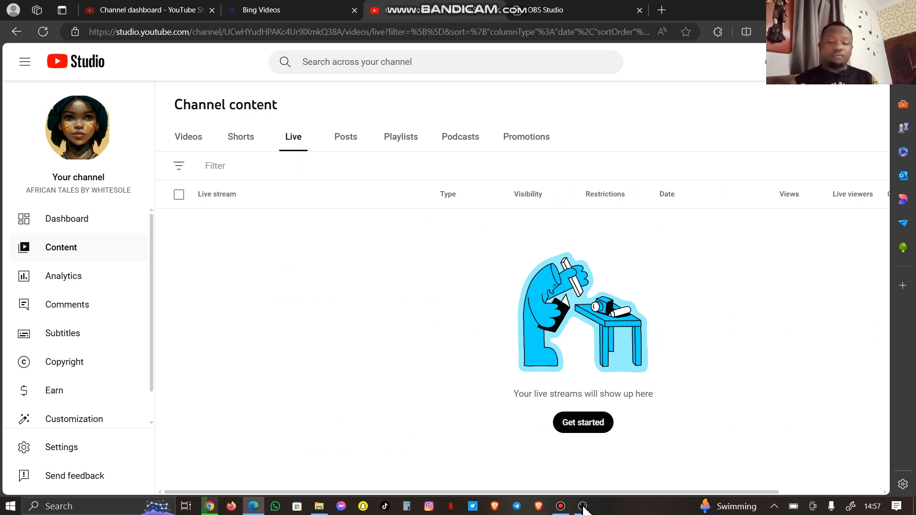
{"action": "mouse_move", "coordinate": [582, 505]}
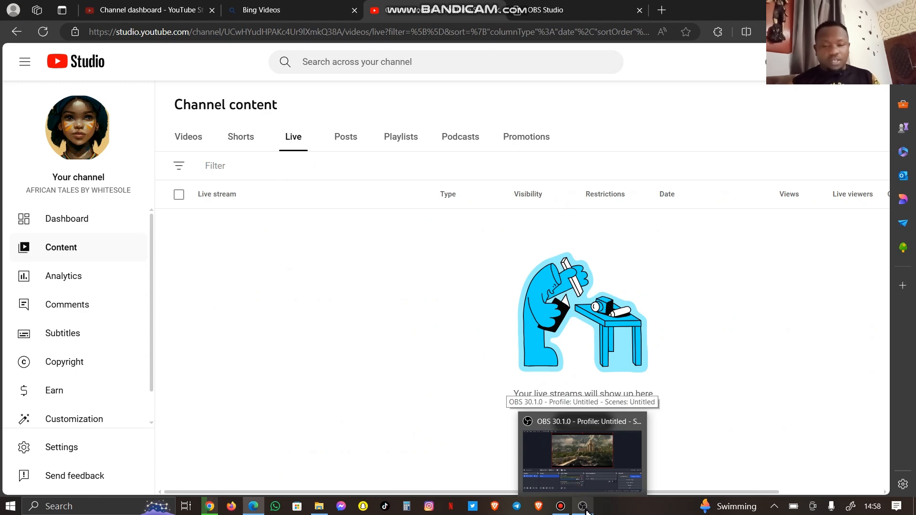
Step: Return to OBS and create the broadcast without starting the stream
{"action": "left_click", "coordinate": [581, 453]}
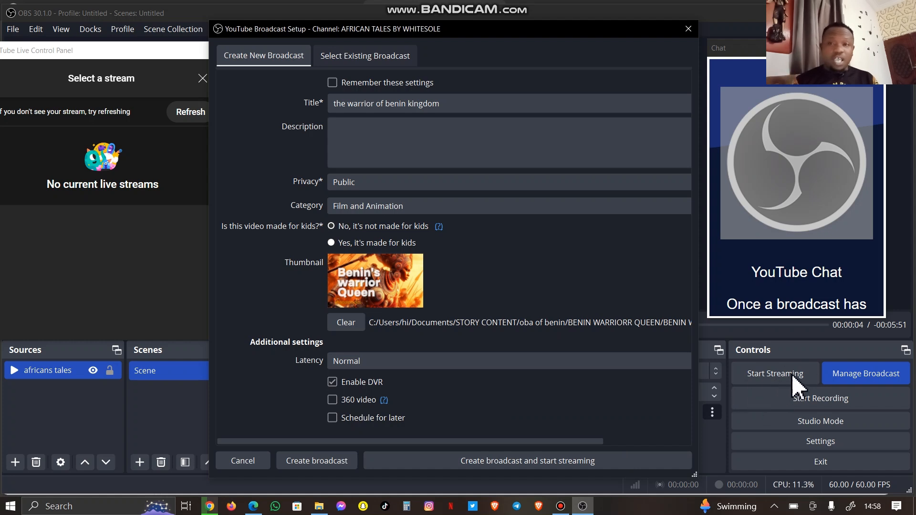
{"action": "mouse_move", "coordinate": [593, 440]}
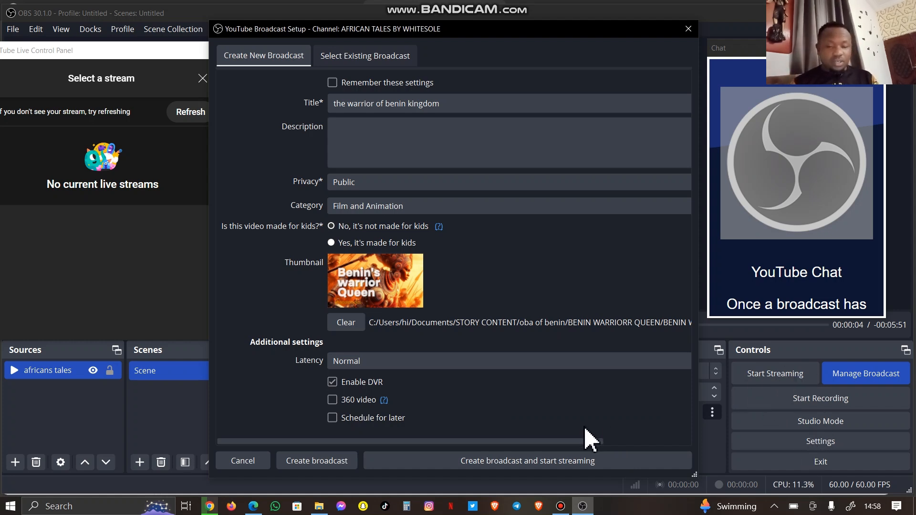
{"action": "mouse_move", "coordinate": [420, 297]}
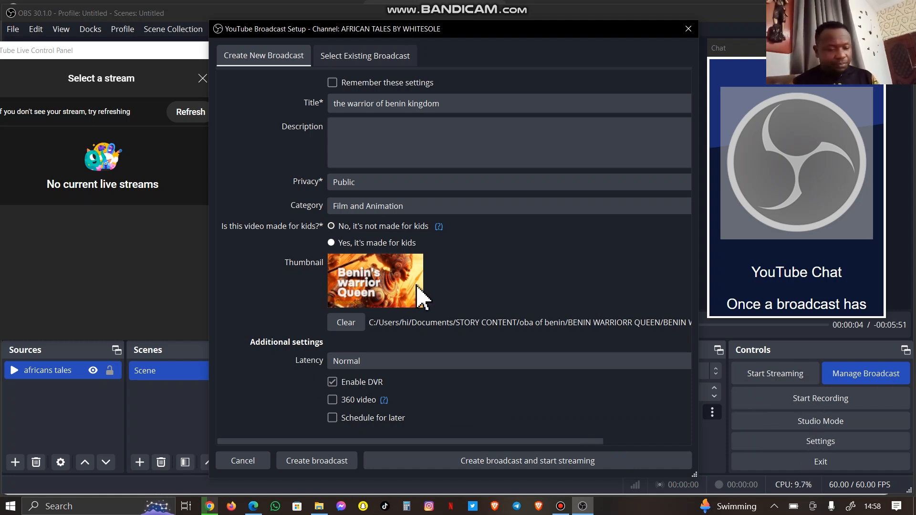
{"action": "mouse_move", "coordinate": [427, 496]}
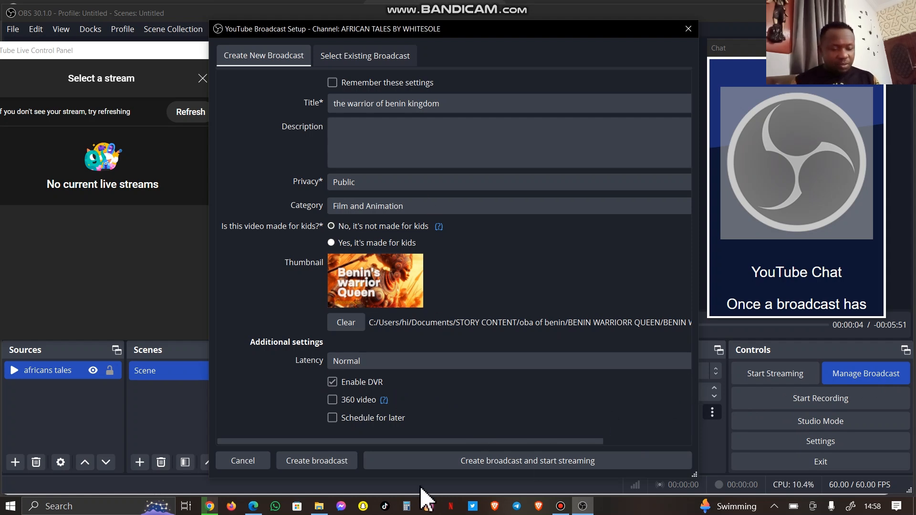
{"action": "mouse_move", "coordinate": [696, 383]}
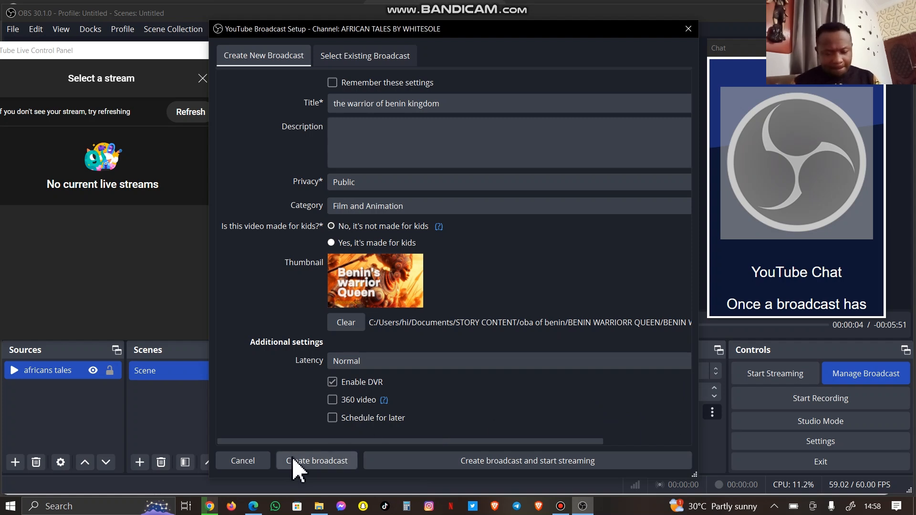
{"action": "left_click", "coordinate": [317, 460]}
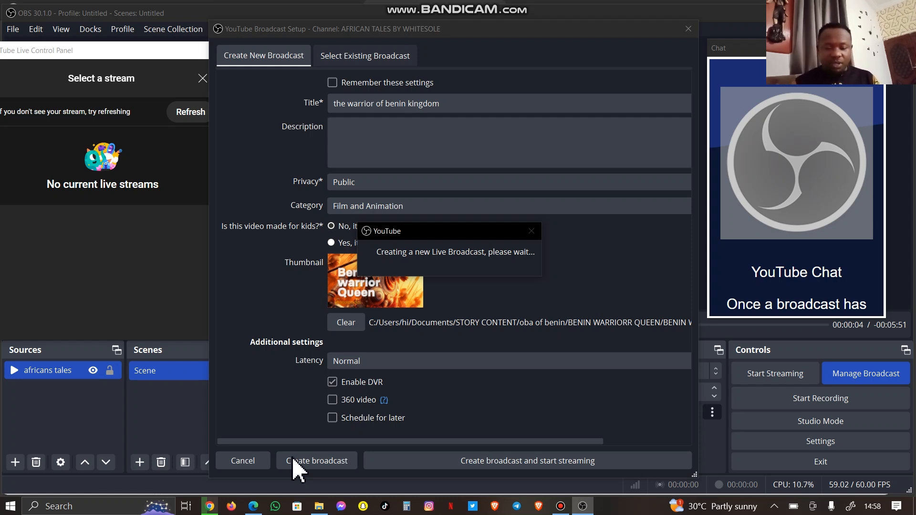
{"action": "mouse_move", "coordinate": [491, 283]}
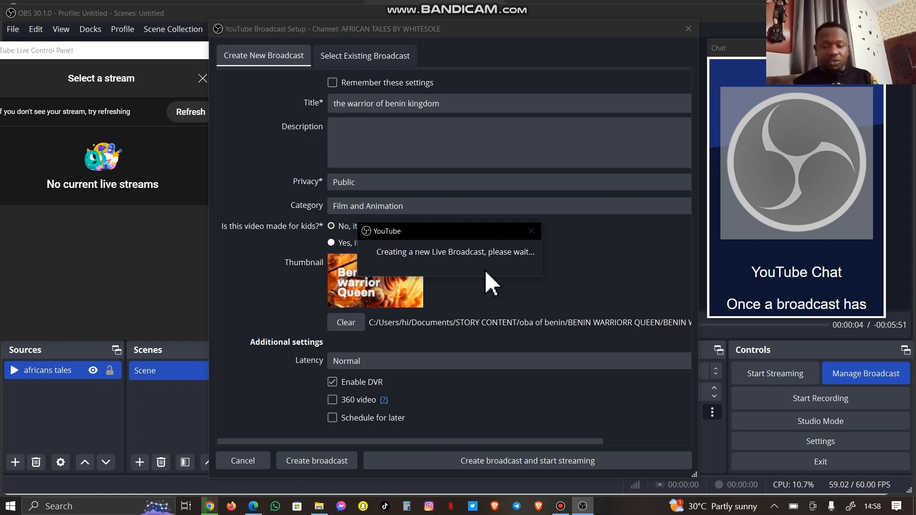
{"action": "mouse_move", "coordinate": [471, 263]}
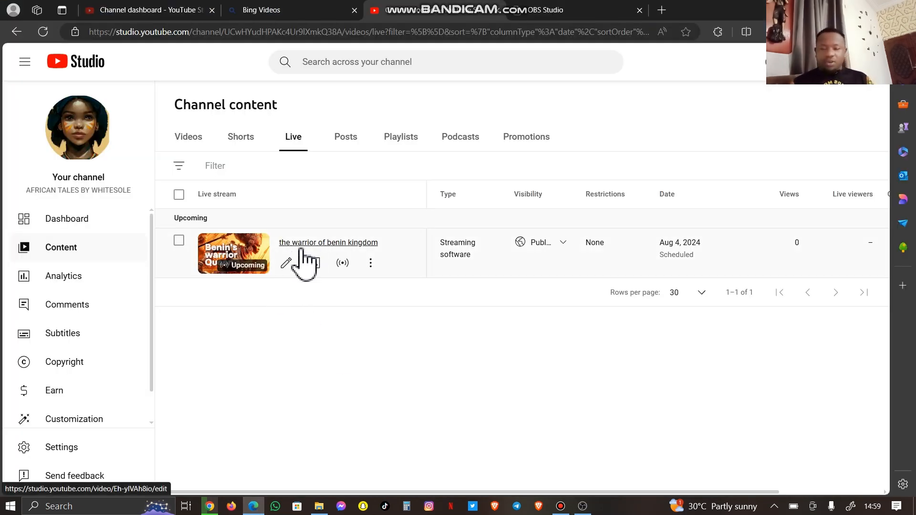
{"action": "mouse_move", "coordinate": [316, 289]}
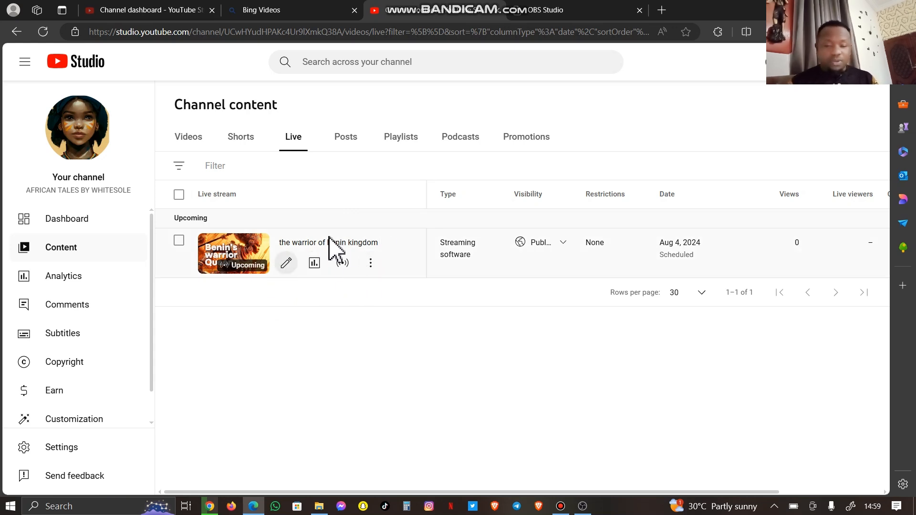
{"action": "mouse_move", "coordinate": [342, 264]}
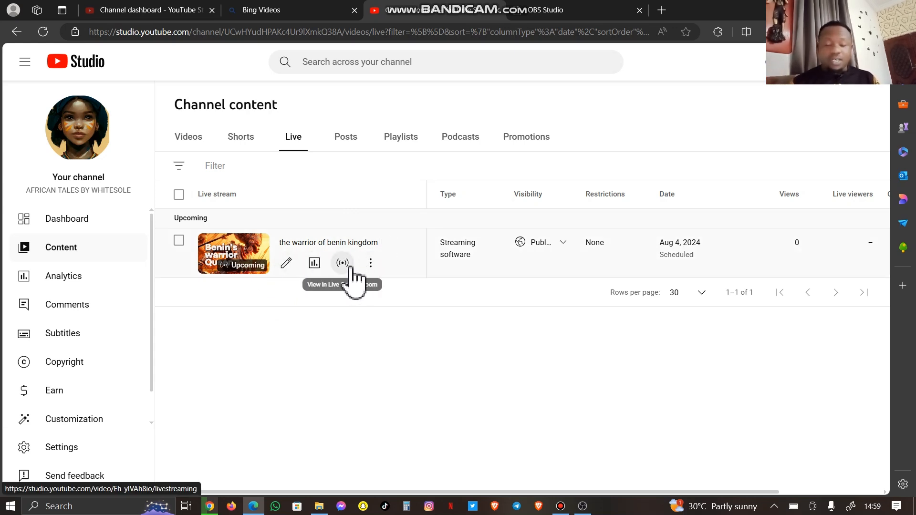
{"action": "mouse_move", "coordinate": [347, 287]}
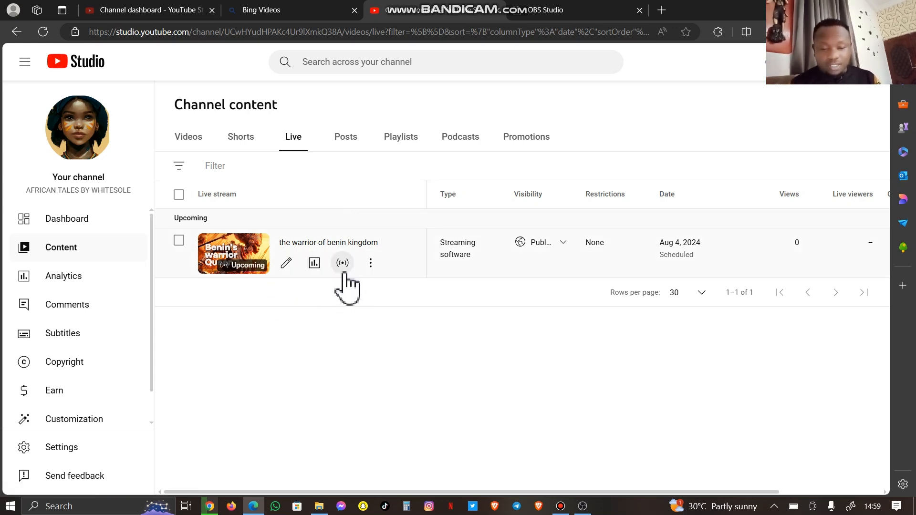
{"action": "mouse_move", "coordinate": [342, 263]}
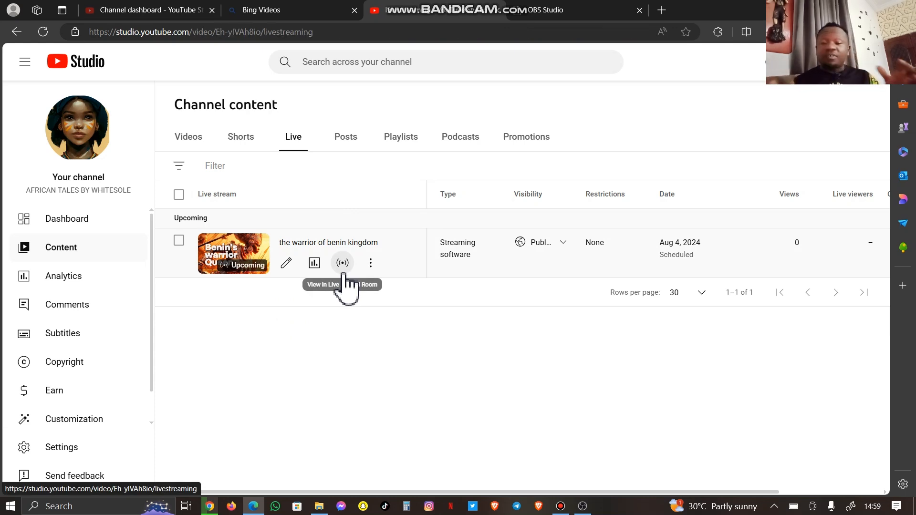
Step: View the broadcast's live control room in YouTube Studio, then return to OBS
{"action": "left_click", "coordinate": [343, 264]}
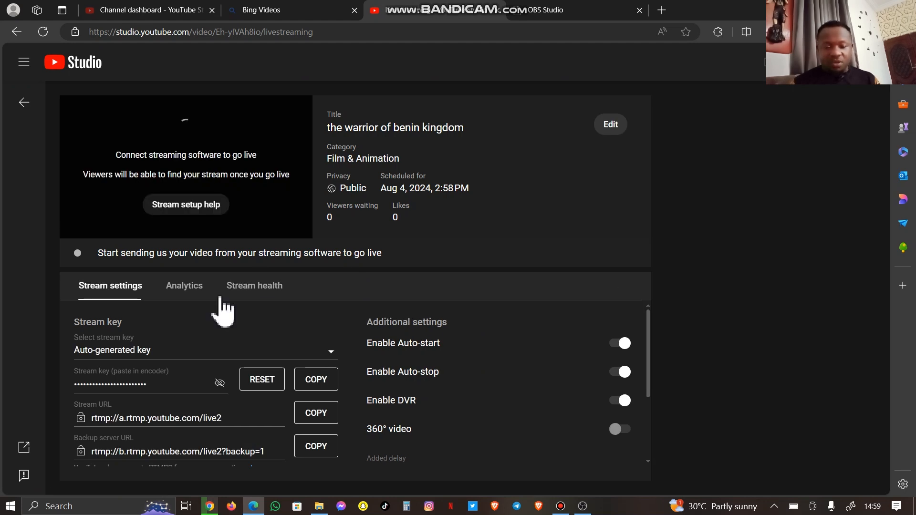
{"action": "mouse_move", "coordinate": [646, 386]}
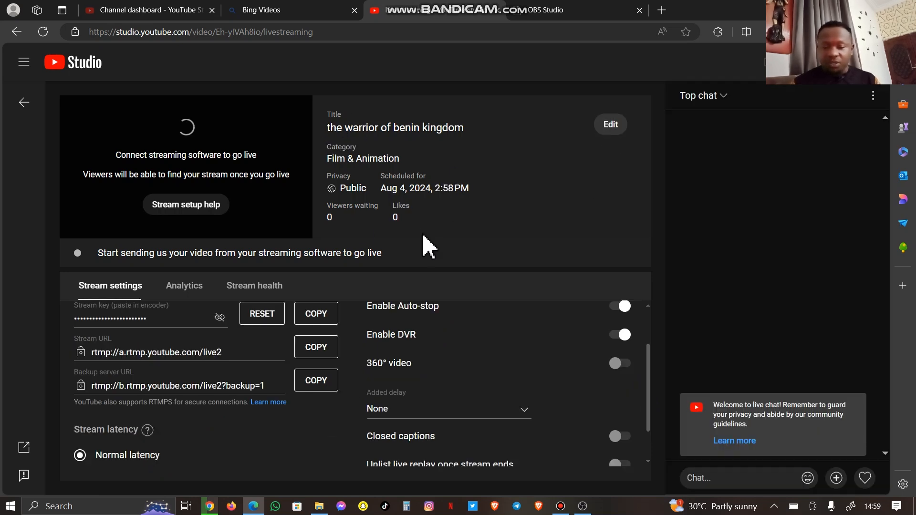
{"action": "mouse_move", "coordinate": [392, 322]}
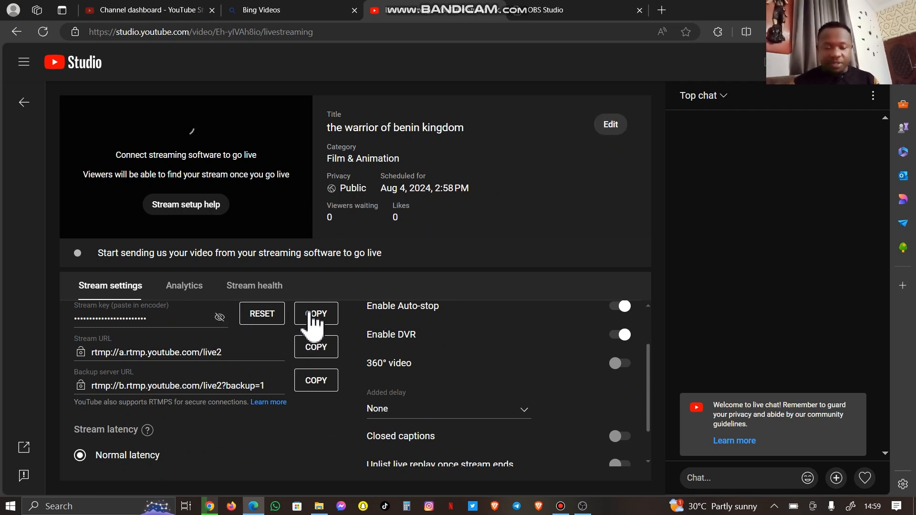
{"action": "mouse_move", "coordinate": [734, 441]}
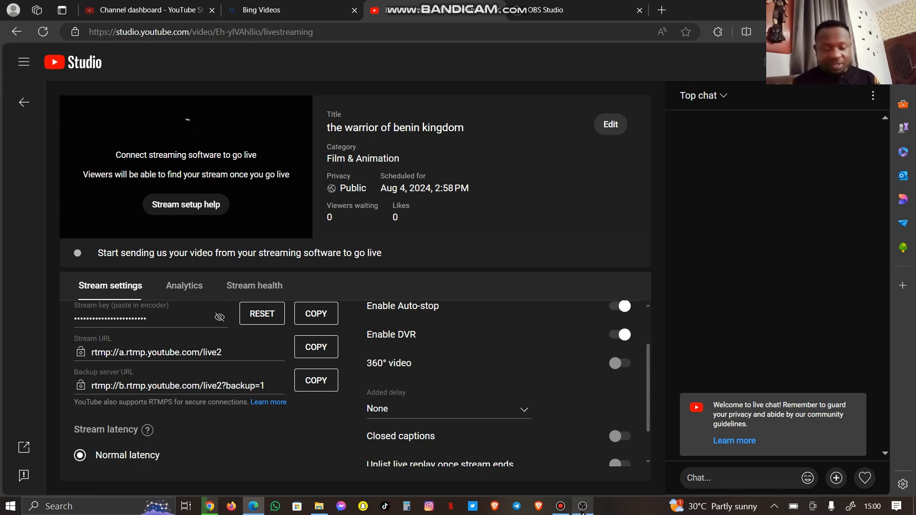
{"action": "left_click", "coordinate": [582, 506]}
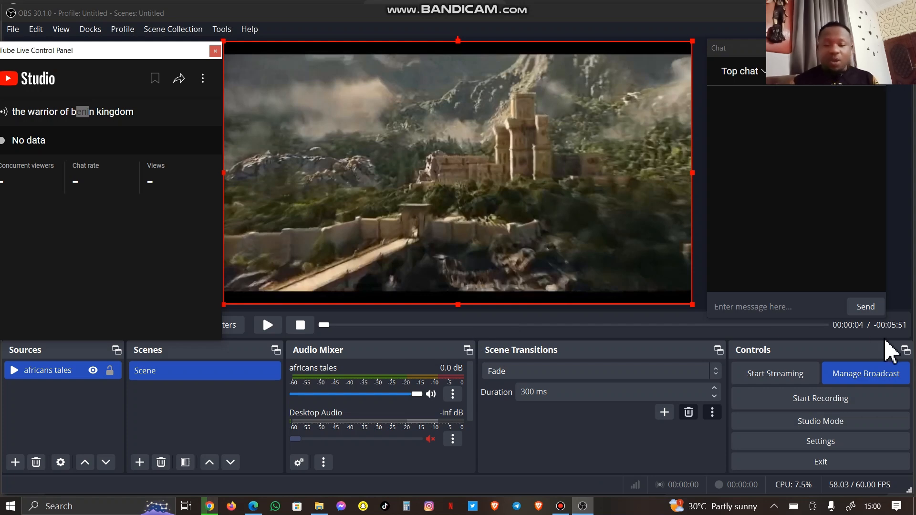
{"action": "mouse_move", "coordinate": [775, 373]}
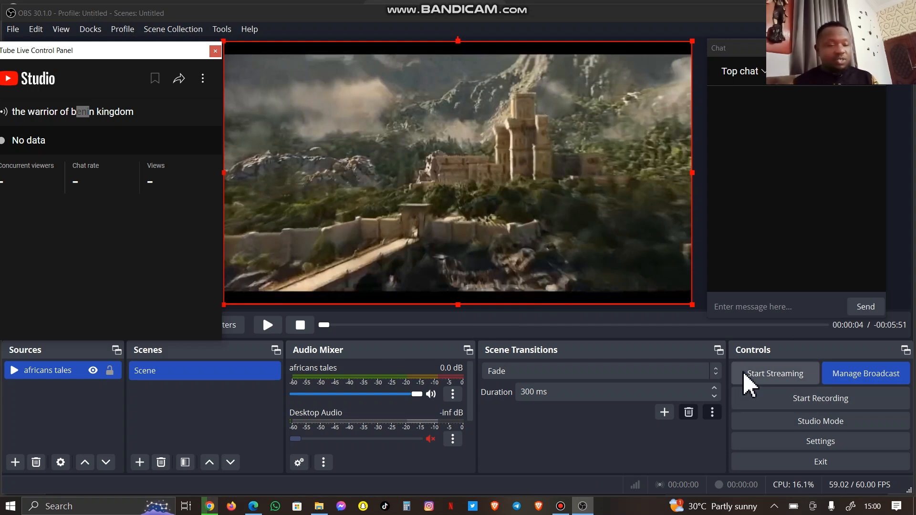
{"action": "mouse_move", "coordinate": [771, 94]}
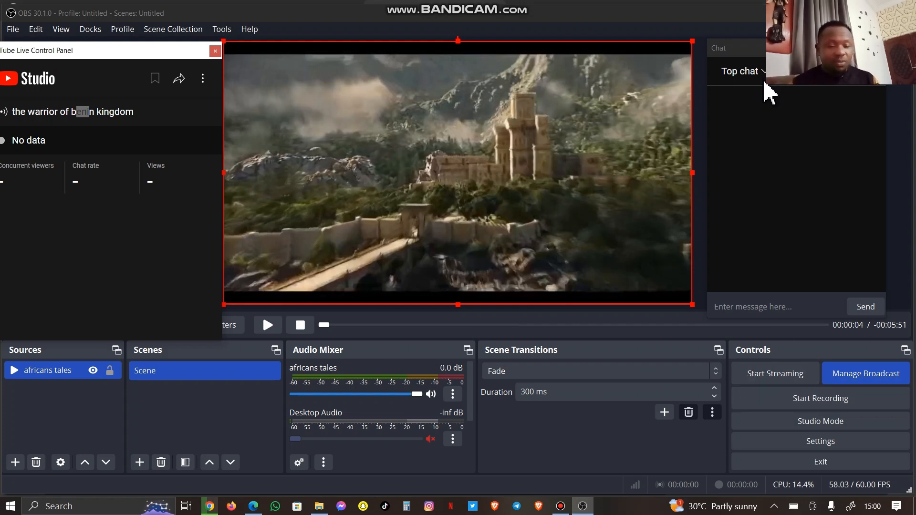
{"action": "left_click", "coordinate": [774, 306]}
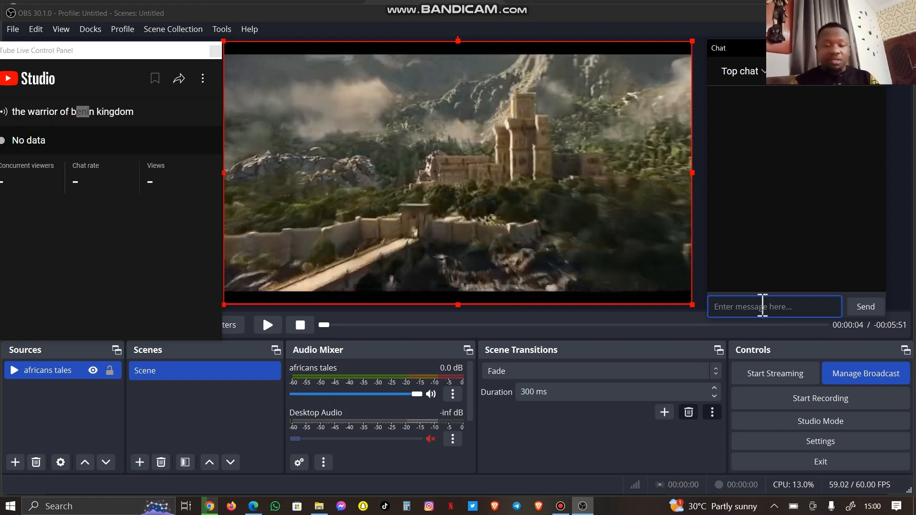
{"action": "mouse_move", "coordinate": [490, 283]}
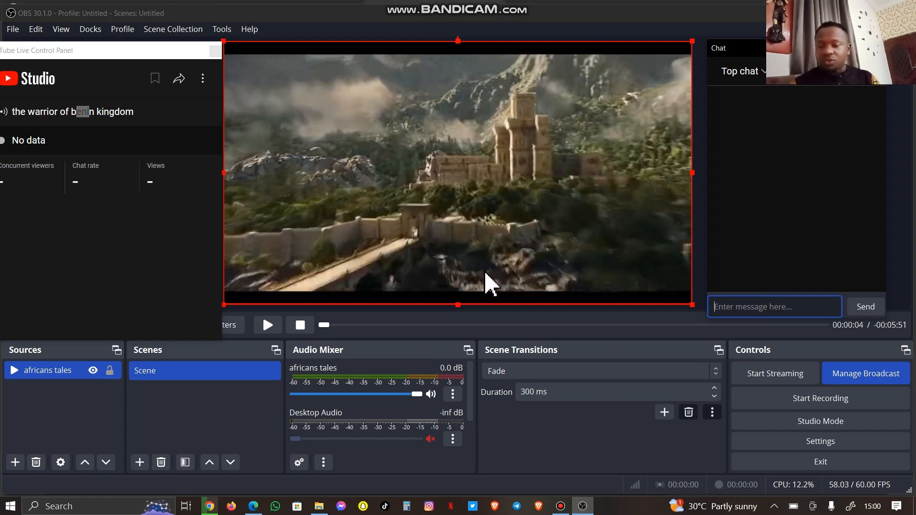
{"action": "mouse_move", "coordinate": [116, 138]}
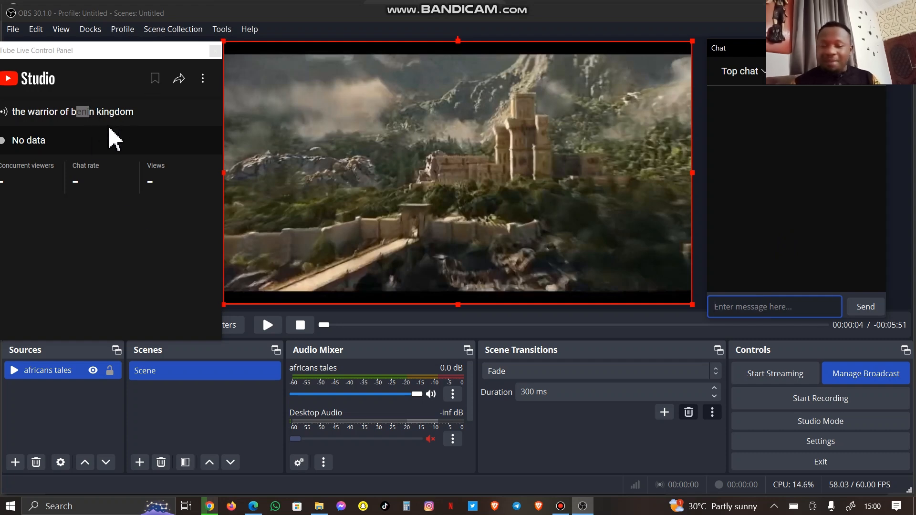
{"action": "mouse_move", "coordinate": [166, 313]}
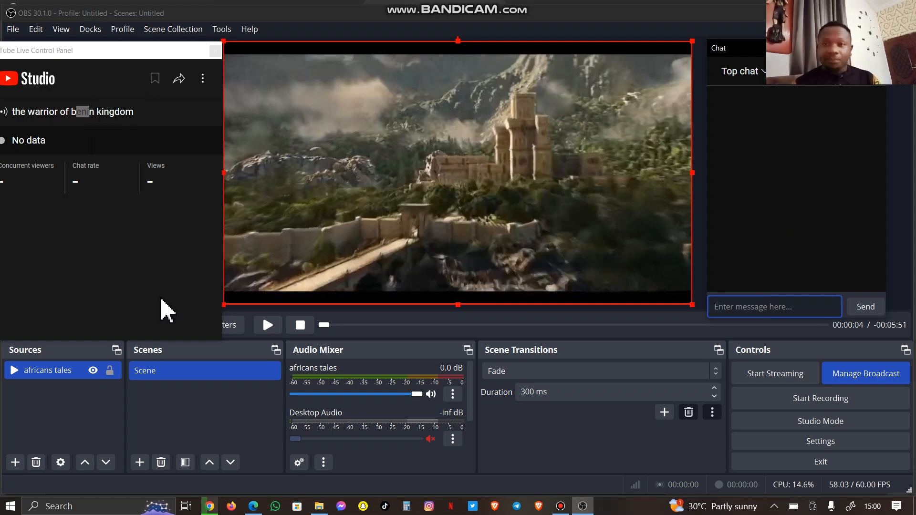
{"action": "mouse_move", "coordinate": [493, 295]}
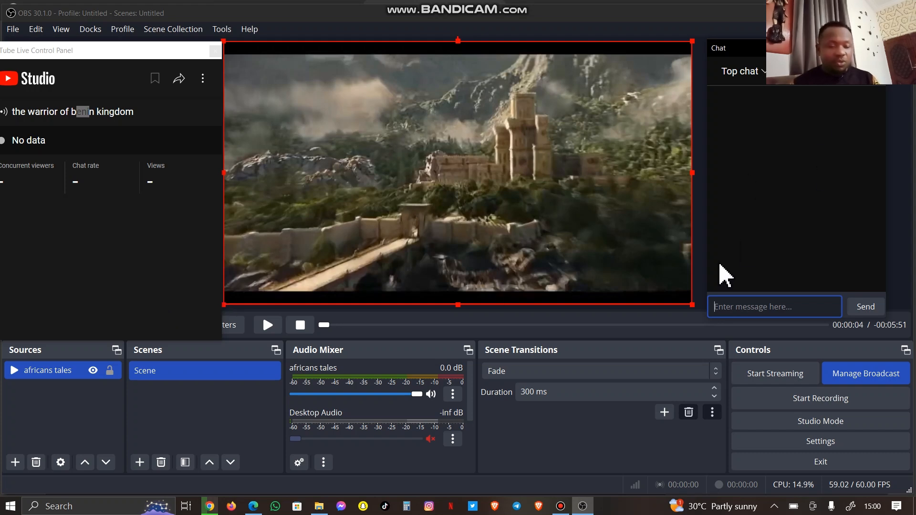
{"action": "mouse_move", "coordinate": [775, 374]}
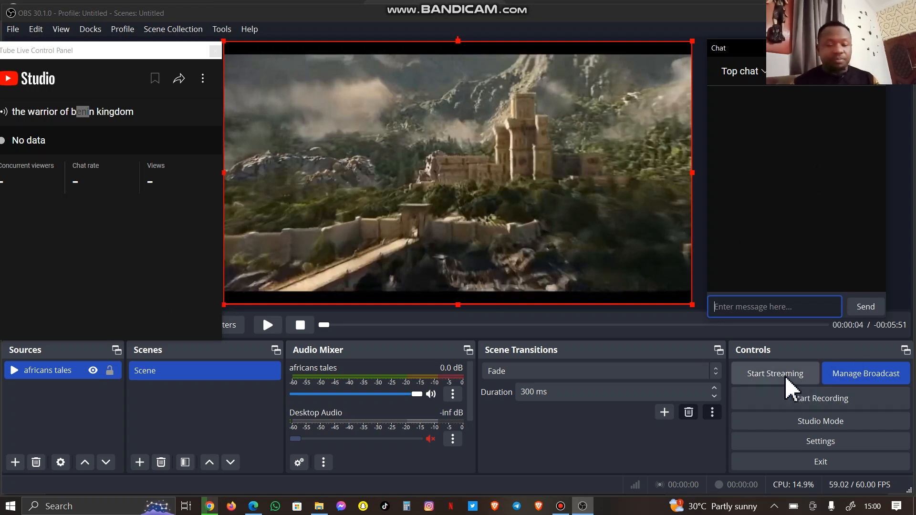
Step: Start streaming so OBS sends the video to the YouTube broadcast live
{"action": "left_click", "coordinate": [775, 373]}
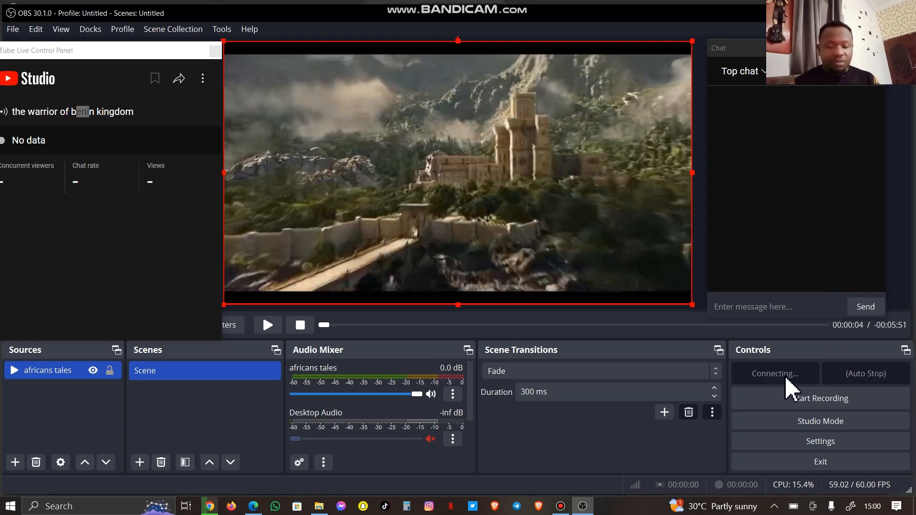
{"action": "left_click", "coordinate": [775, 373]}
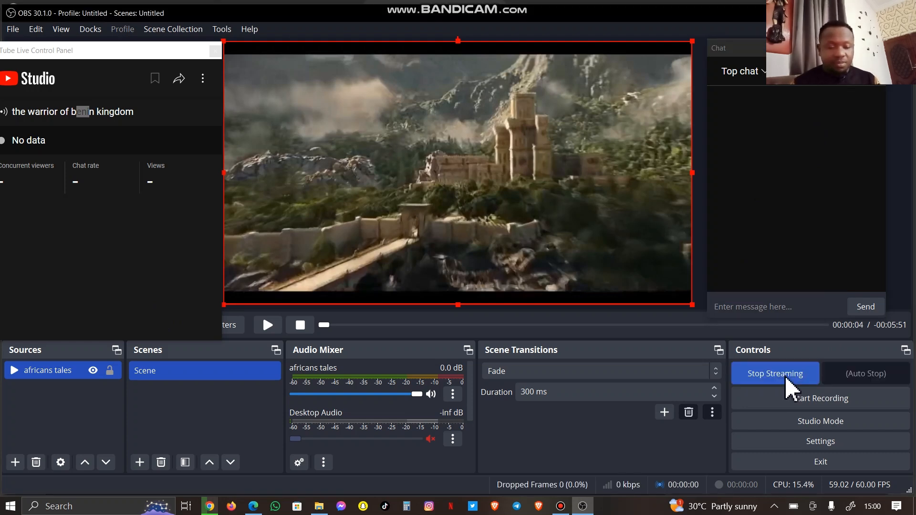
{"action": "mouse_move", "coordinate": [284, 339]}
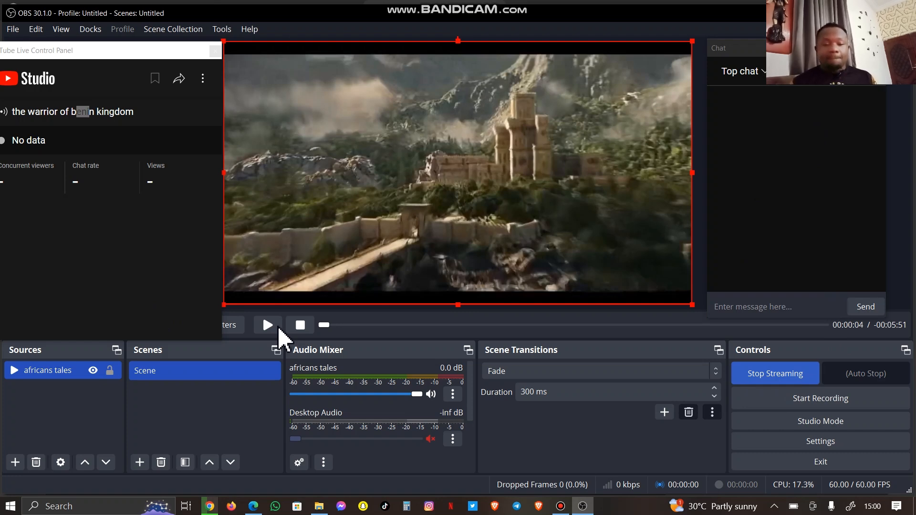
{"action": "mouse_move", "coordinate": [221, 229]}
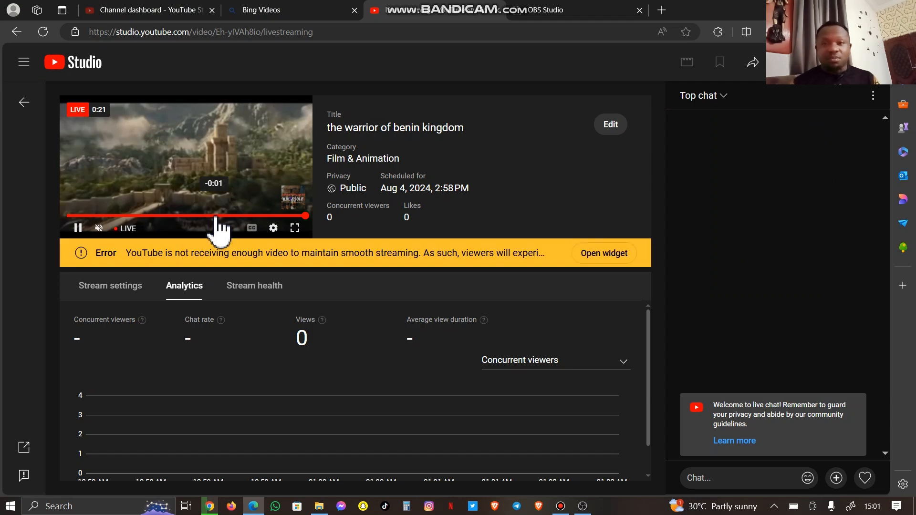
{"action": "mouse_move", "coordinate": [132, 228]}
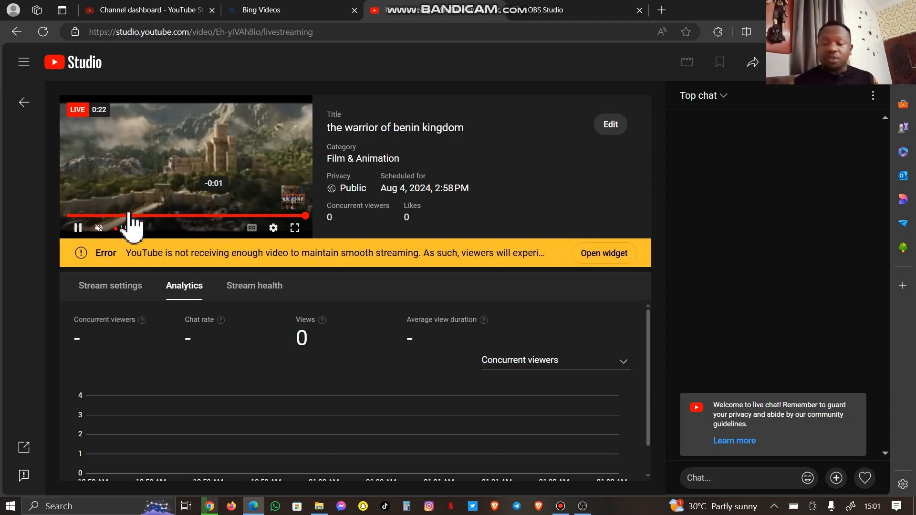